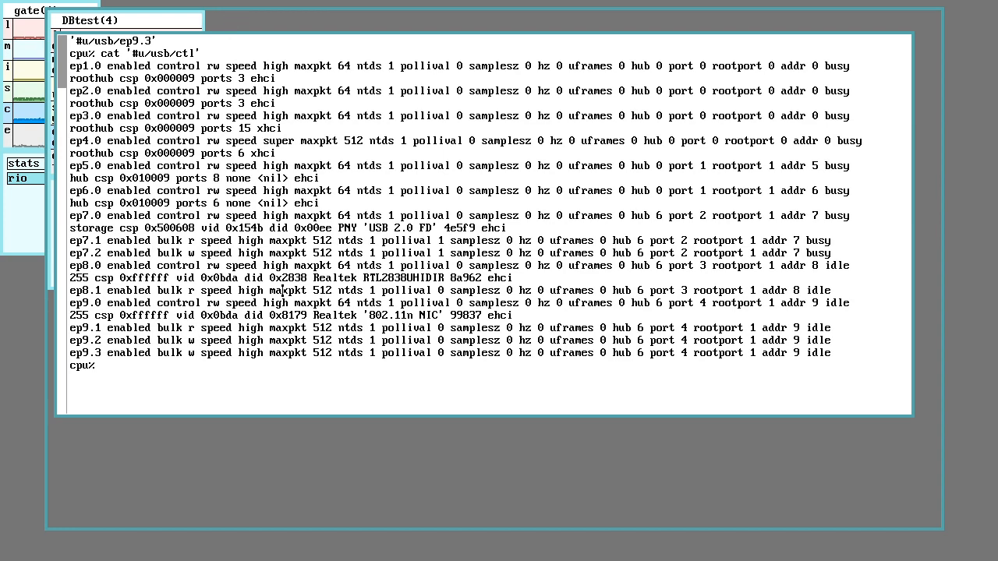
pyautogui.moveTo(220, 176)
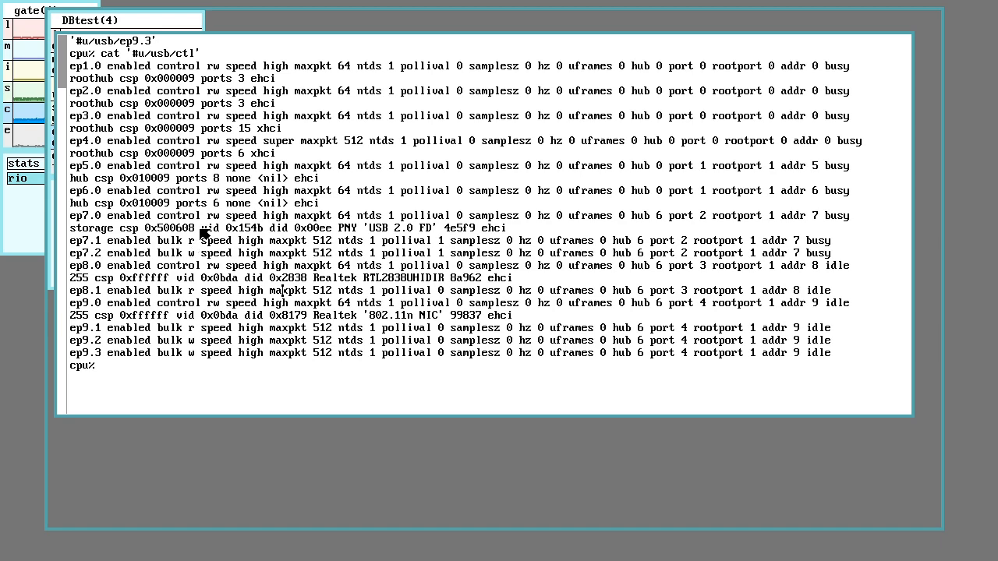
# Select the #u/usb/ctl path in the command text.
pyautogui.moveTo(199, 228); pyautogui.dragTo(332, 228)
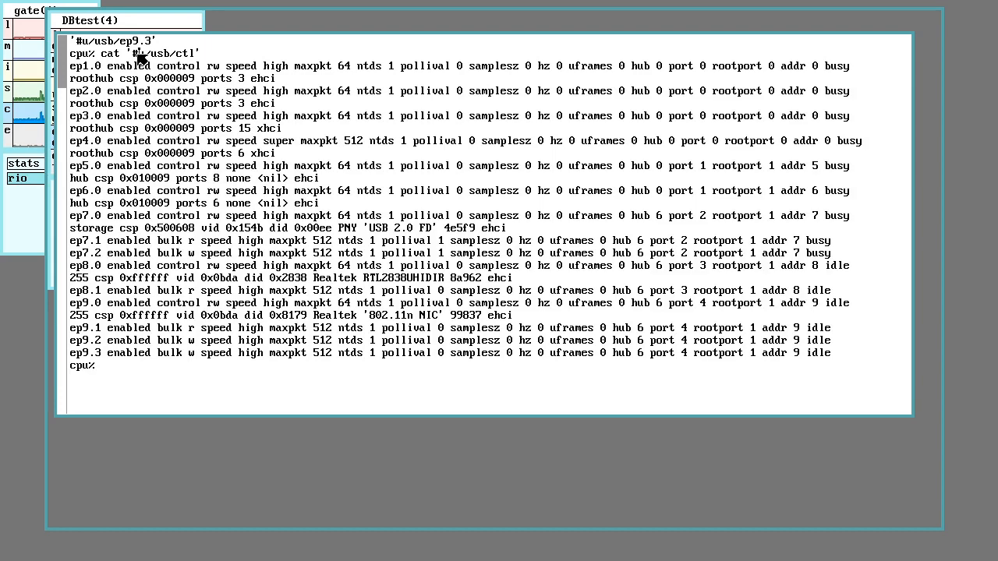
pyautogui.doubleClick(163, 53)
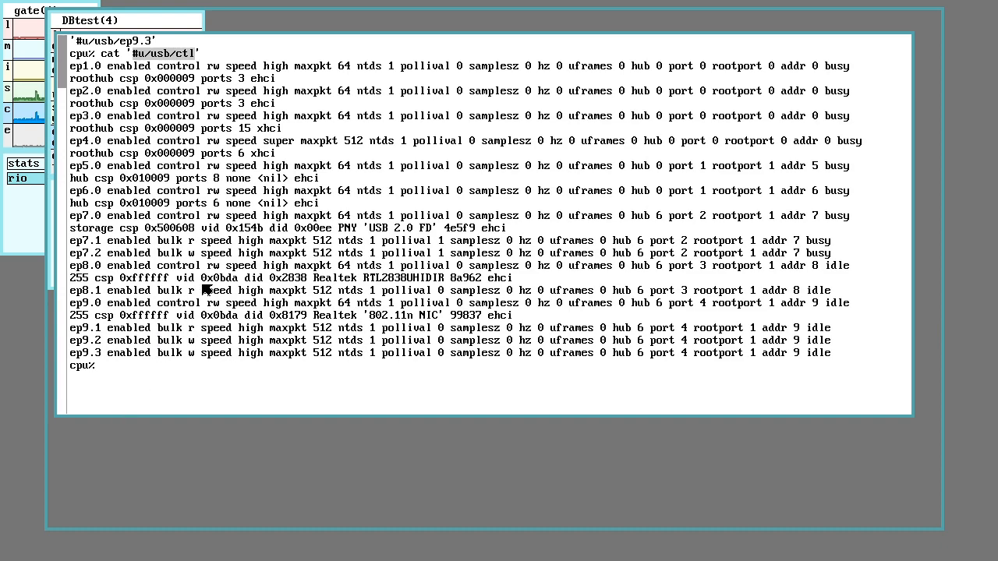
pyautogui.moveTo(212, 263)
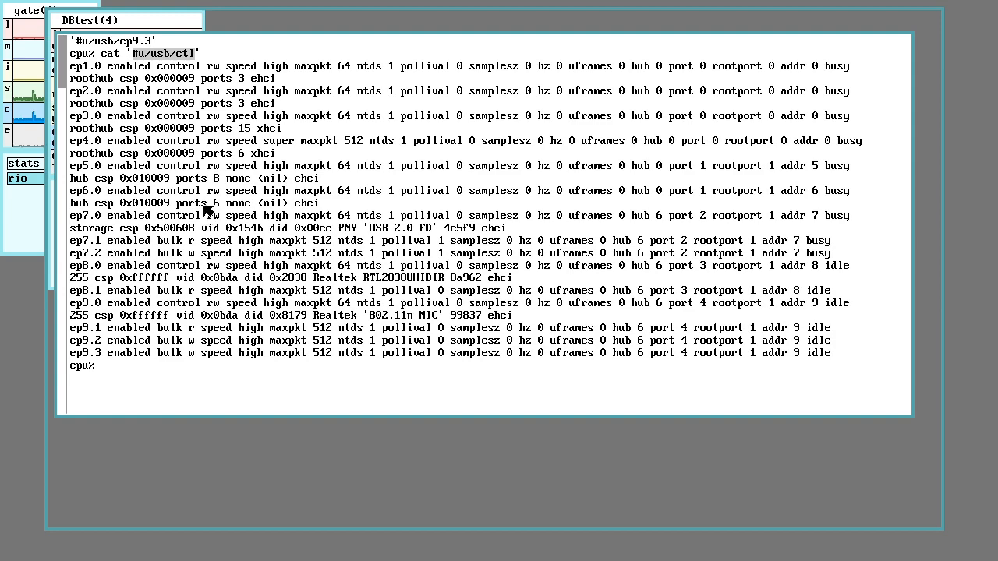
pyautogui.moveTo(242, 240)
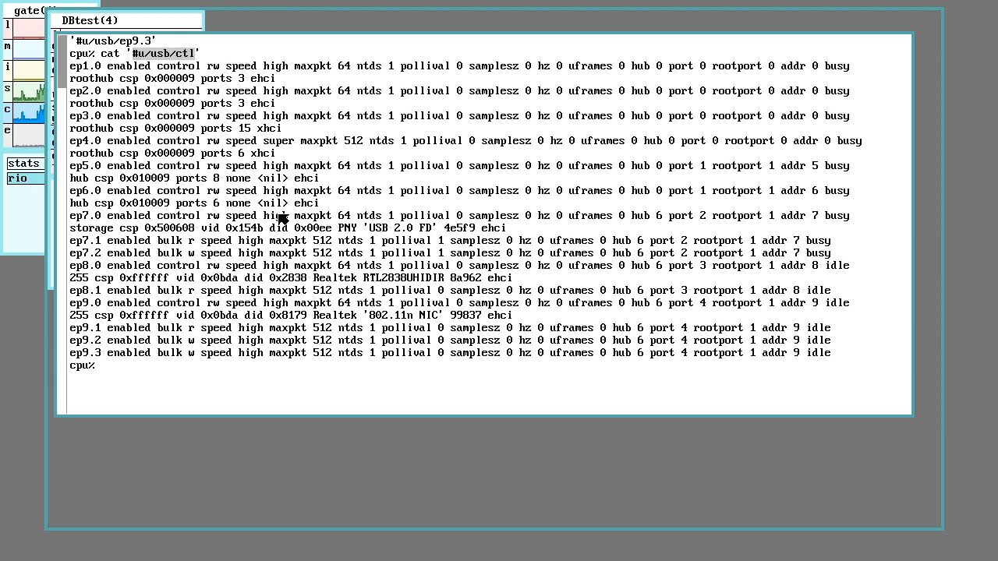
pyautogui.moveTo(320, 212)
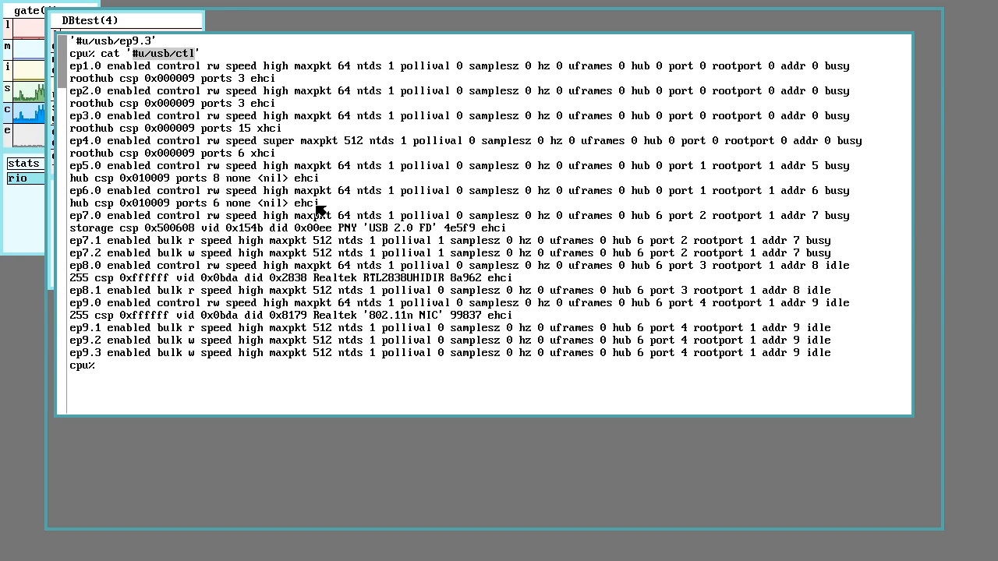
pyautogui.moveTo(339, 273)
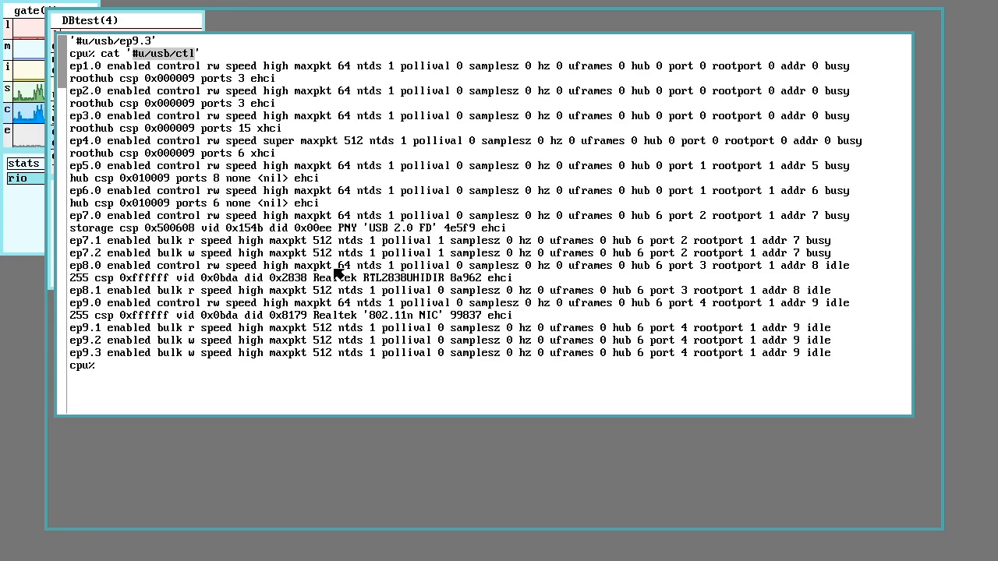
pyautogui.moveTo(323, 282)
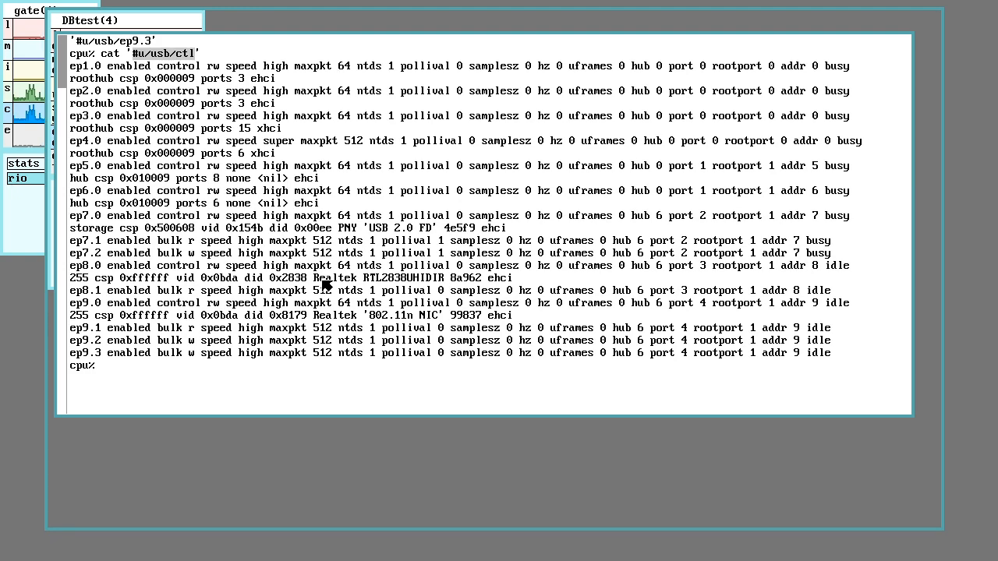
pyautogui.moveTo(305, 302)
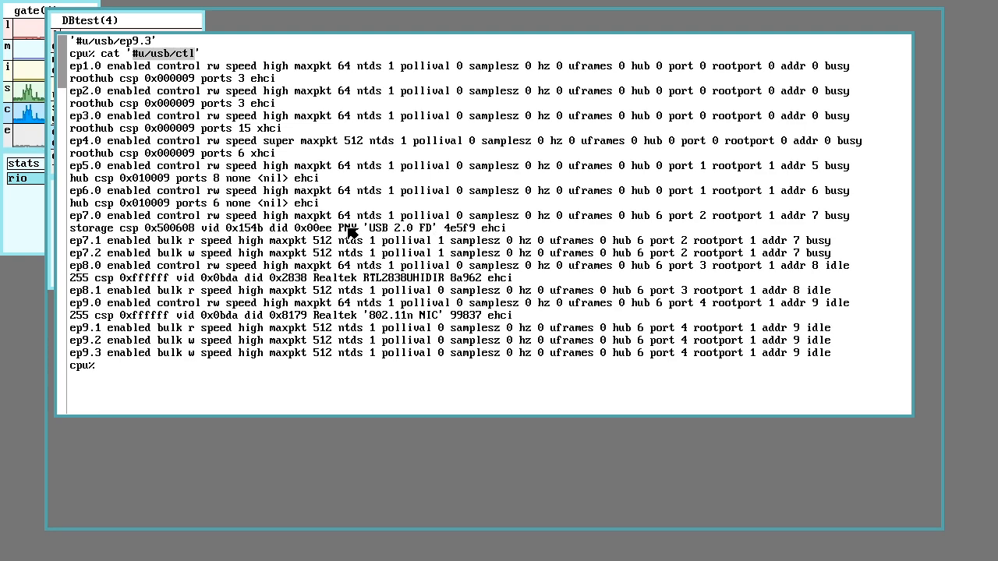
pyautogui.moveTo(304, 277)
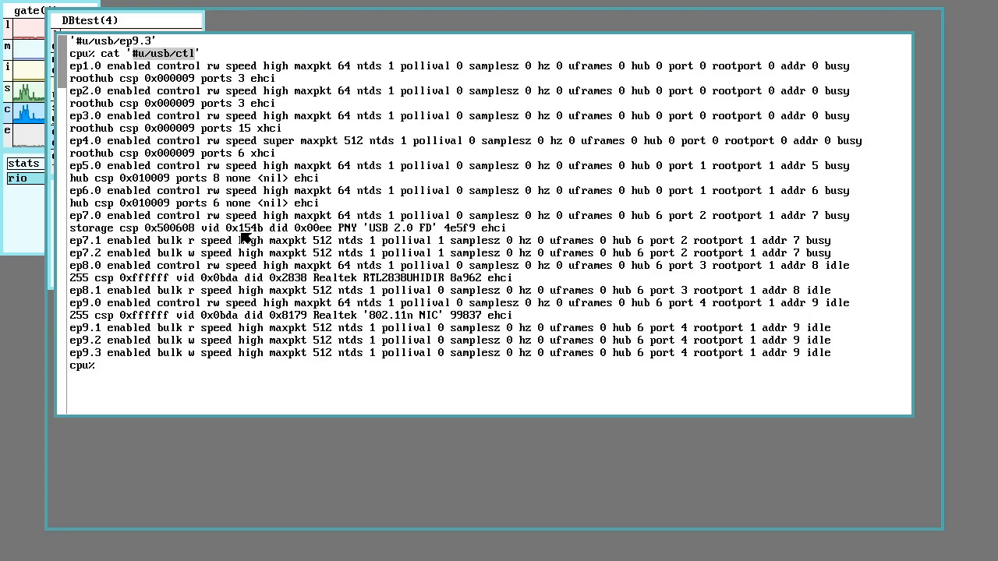
pyautogui.moveTo(321, 199)
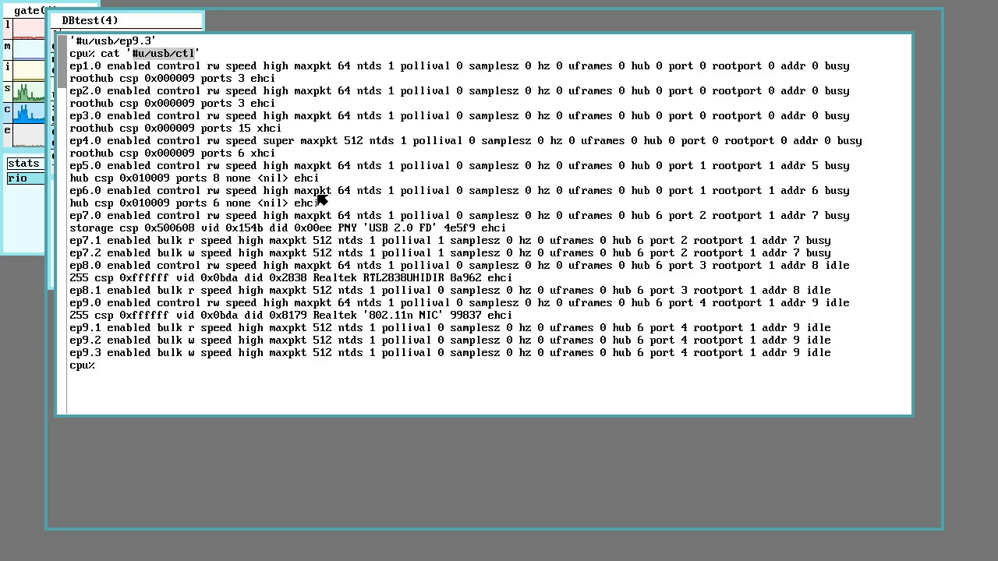
pyautogui.moveTo(273, 278)
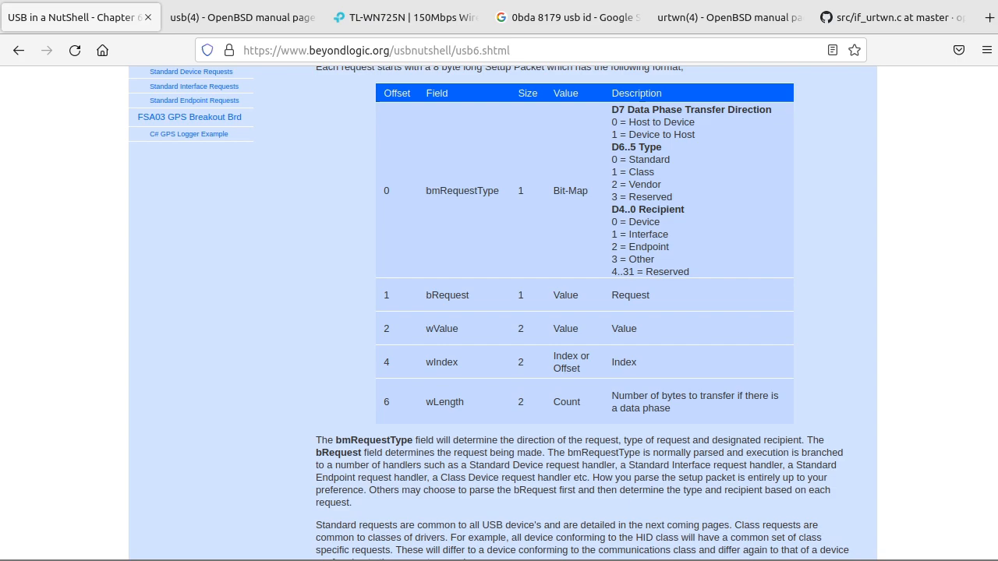
pyautogui.moveTo(508, 212)
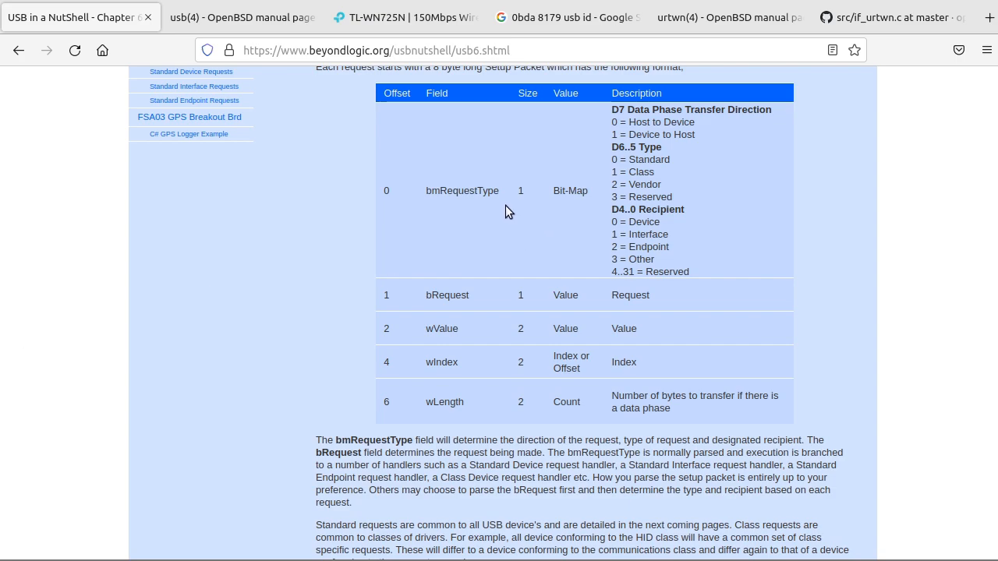
pyautogui.moveTo(449, 273)
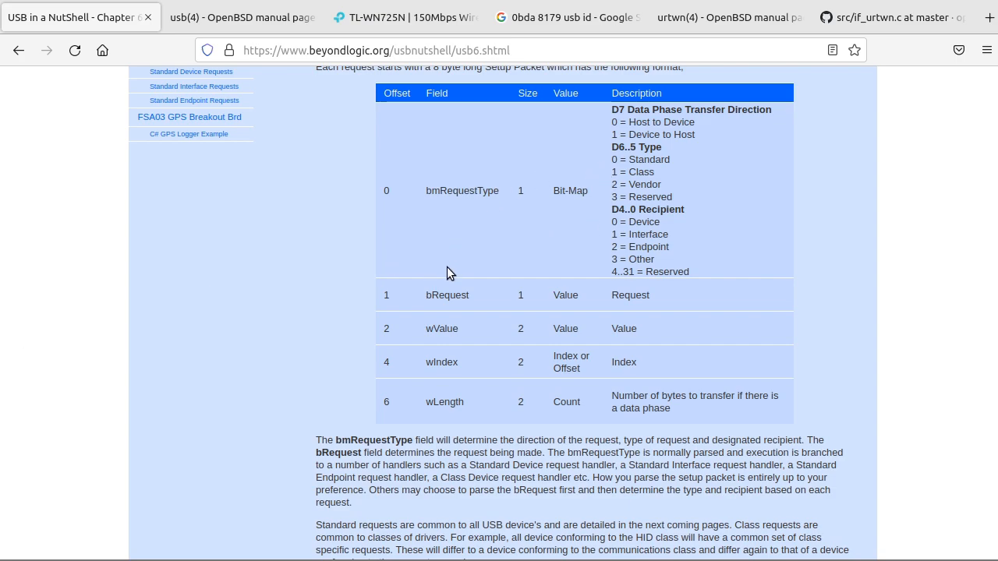
pyautogui.moveTo(286, 278)
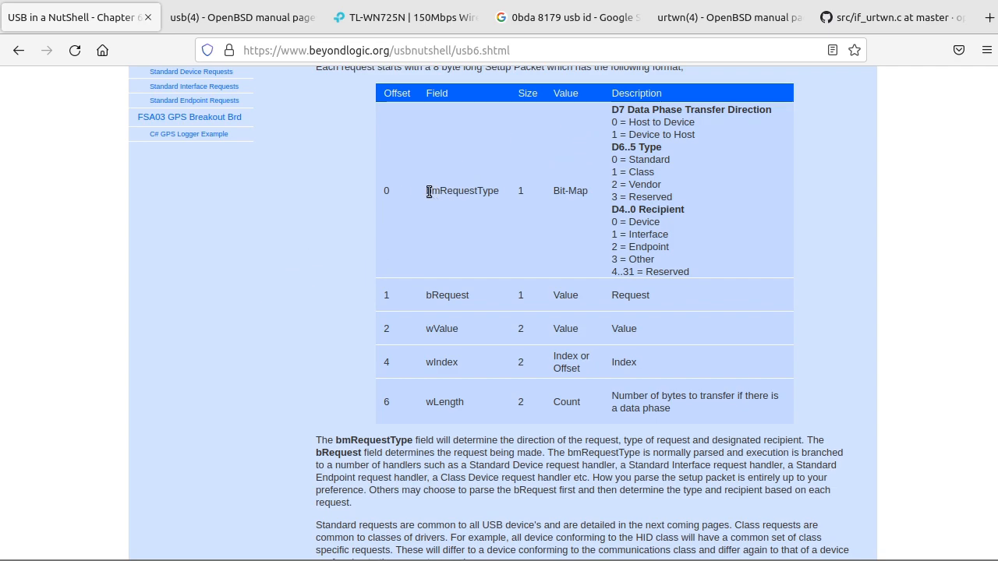
pyautogui.moveTo(479, 219)
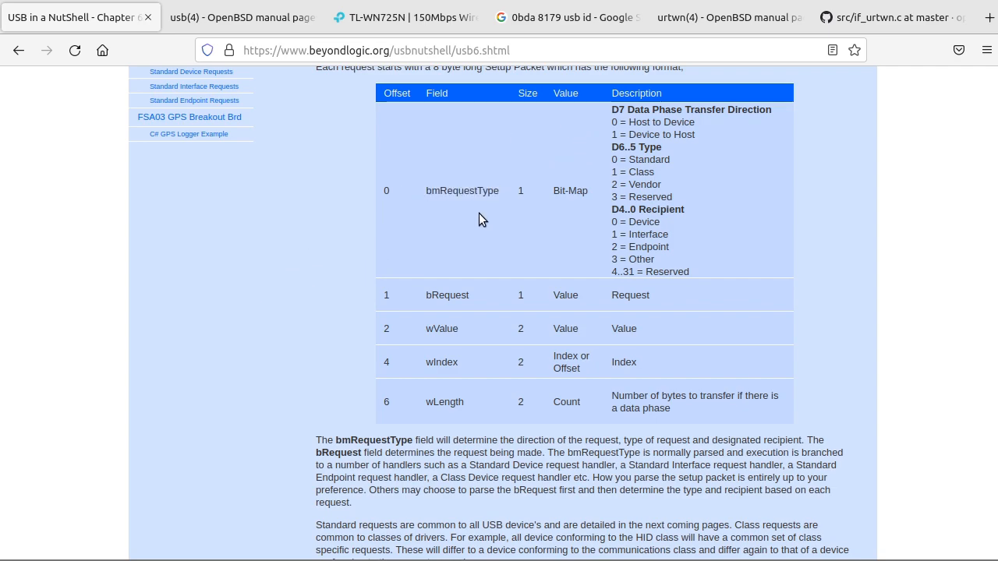
pyautogui.moveTo(552, 223)
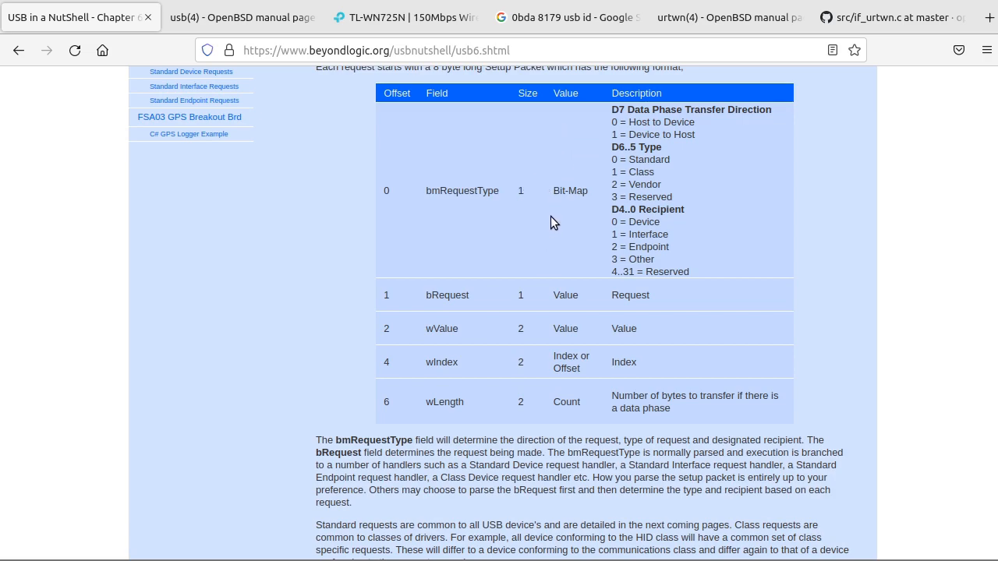
pyautogui.moveTo(657, 133)
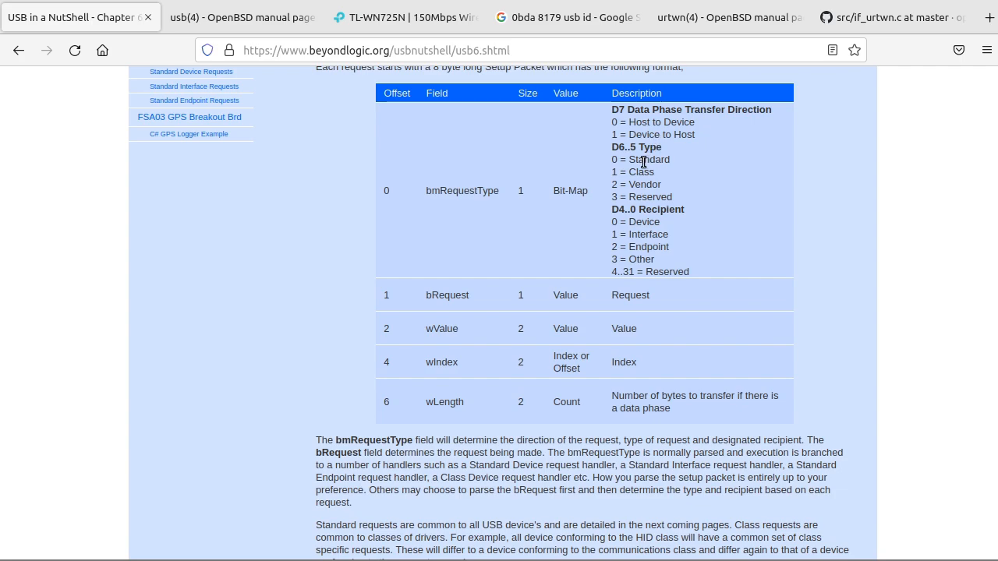
pyautogui.moveTo(677, 170)
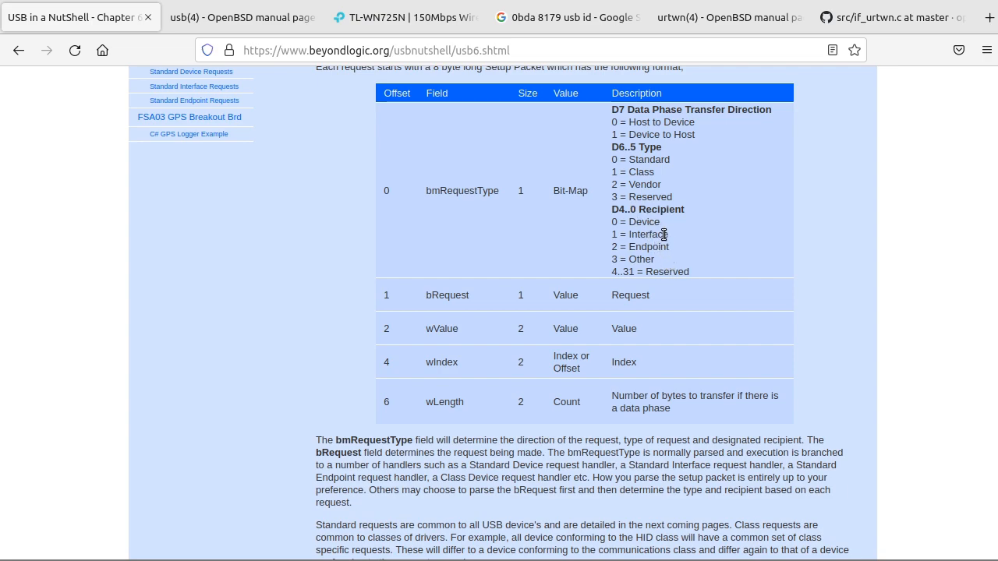
pyautogui.moveTo(418, 318)
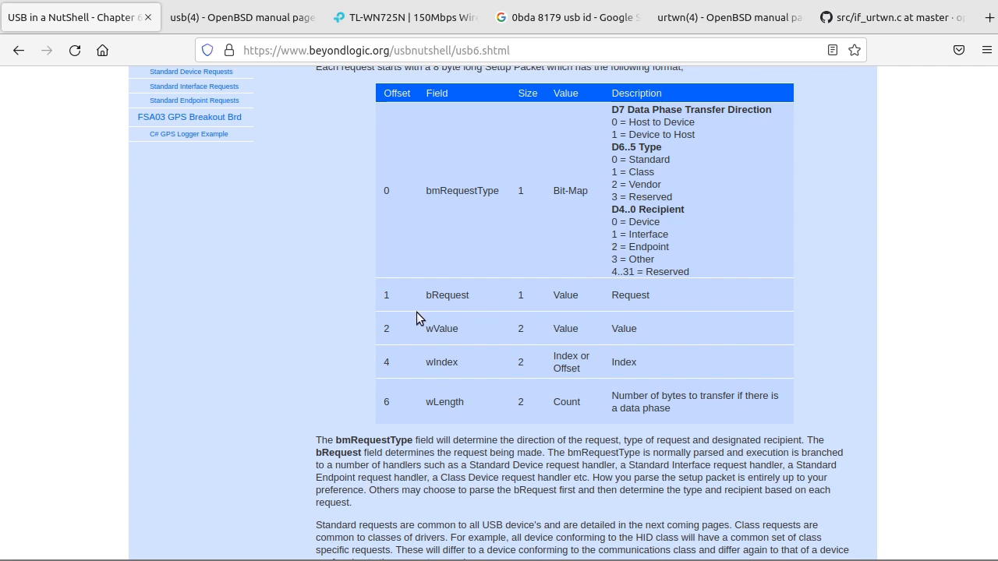
pyautogui.moveTo(479, 293)
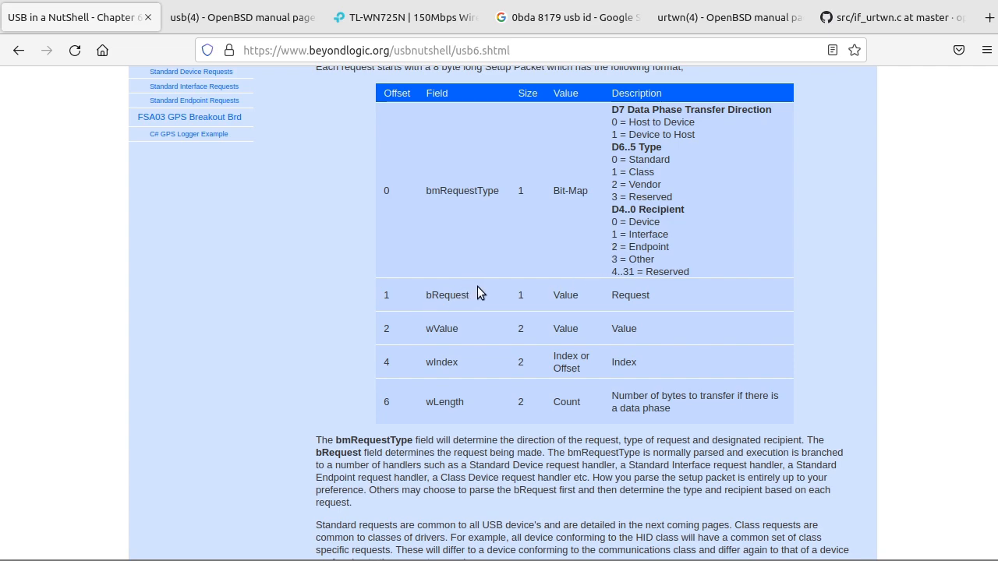
pyautogui.moveTo(491, 324)
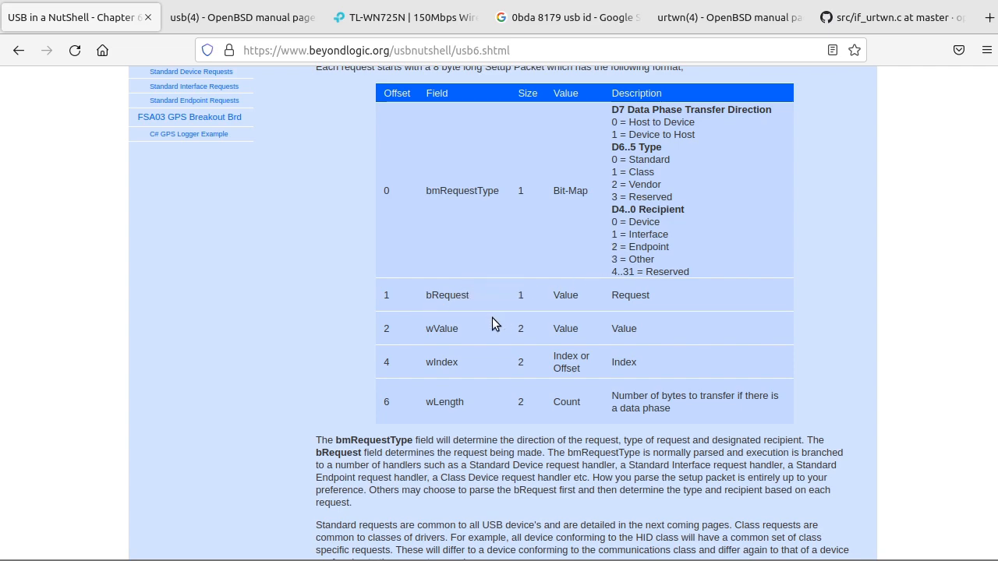
pyautogui.moveTo(580, 296)
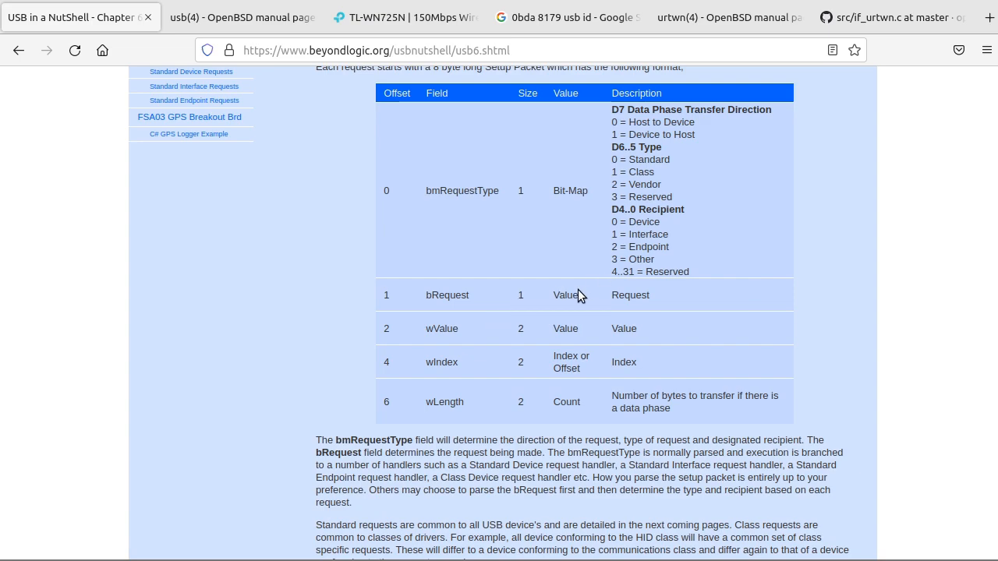
pyautogui.moveTo(578, 273)
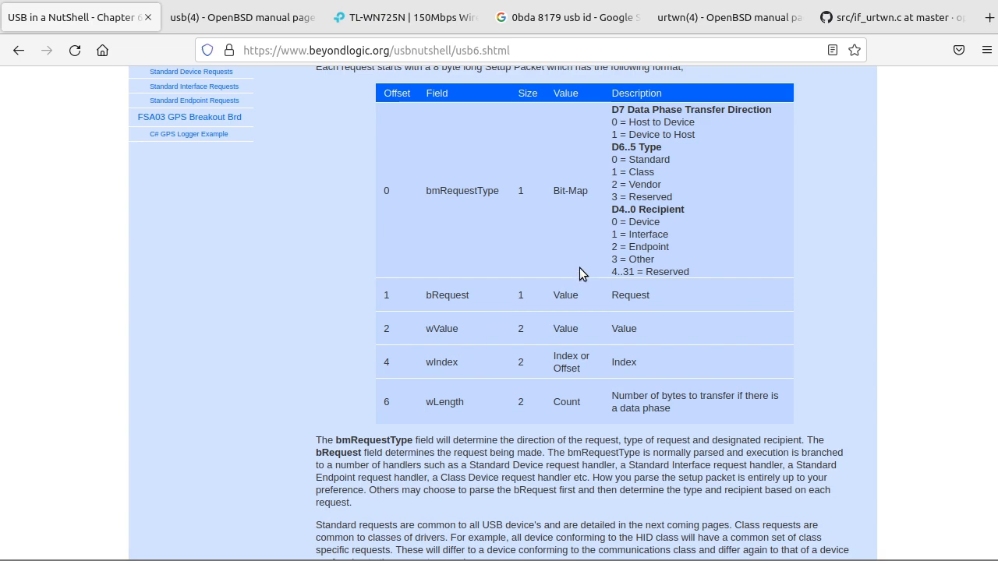
pyautogui.moveTo(485, 305)
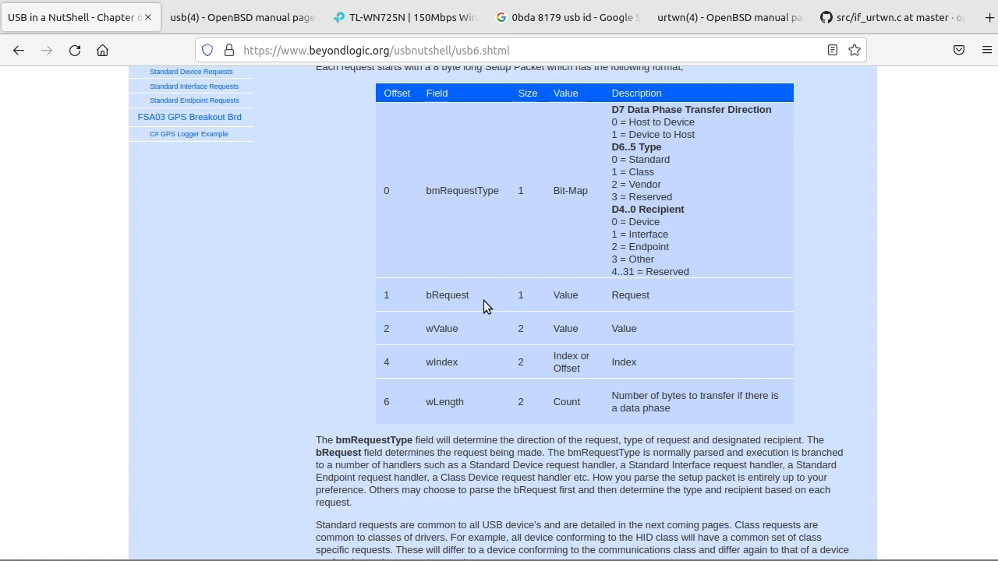
pyautogui.moveTo(461, 402)
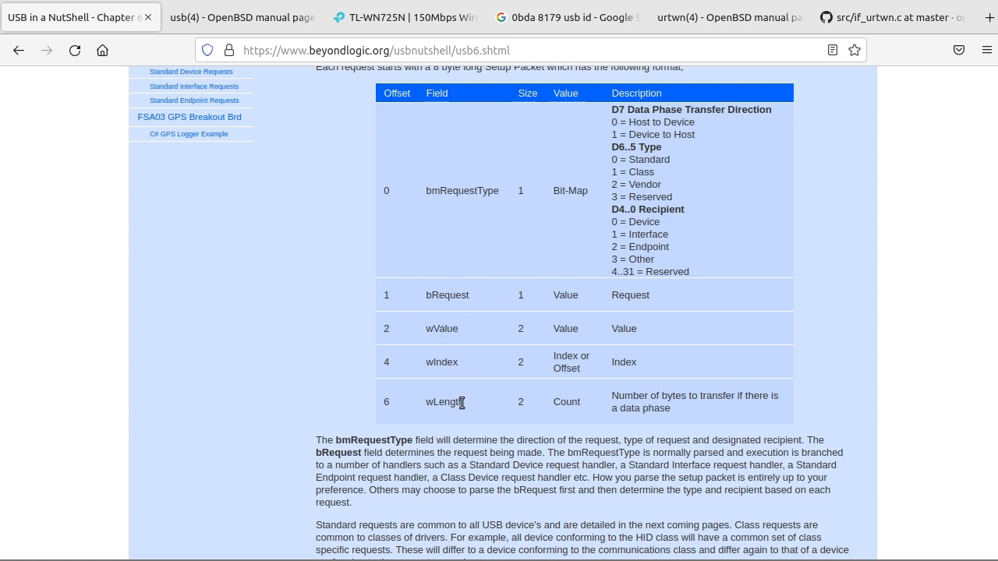
pyautogui.moveTo(480, 335)
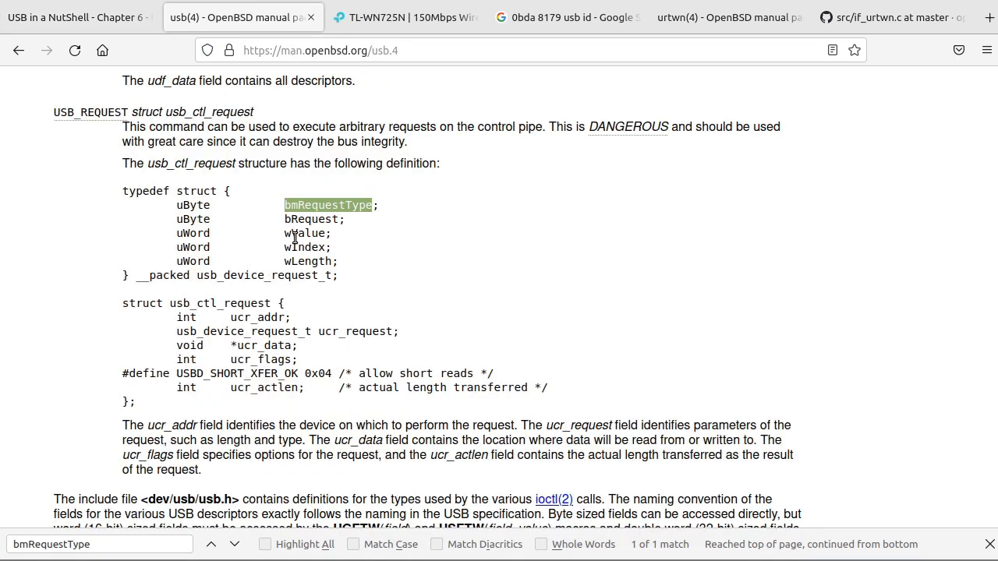
pyautogui.moveTo(243, 242)
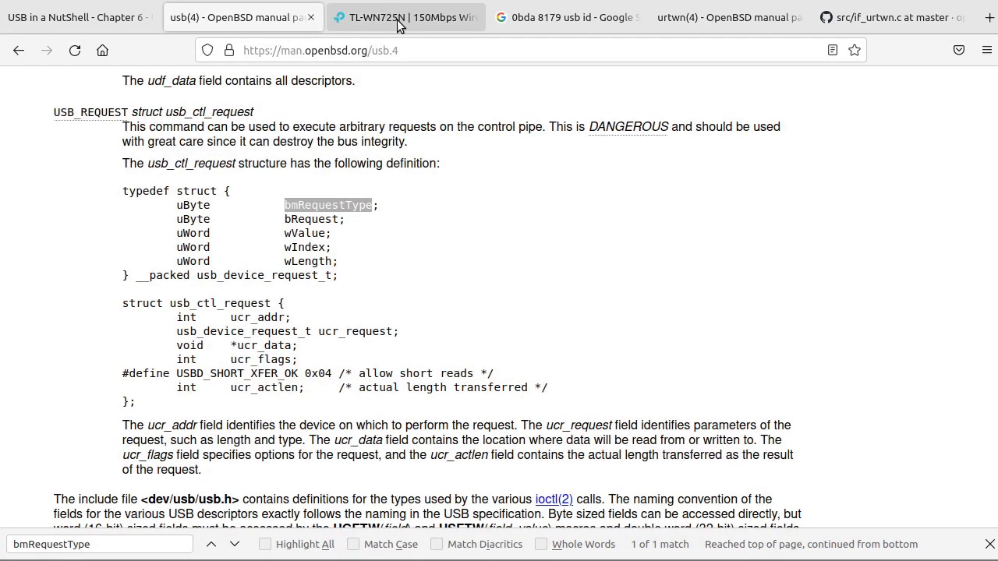
# Glance at the TL-WN725N product page, then view the '0bda 8179 usb id' Google results.
pyautogui.click(405, 18)
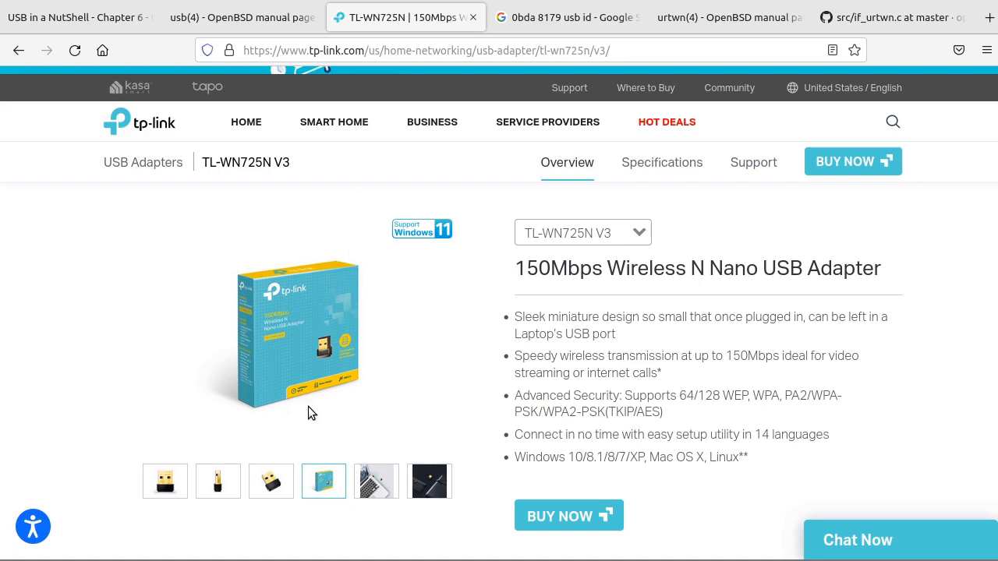
pyautogui.moveTo(253, 335)
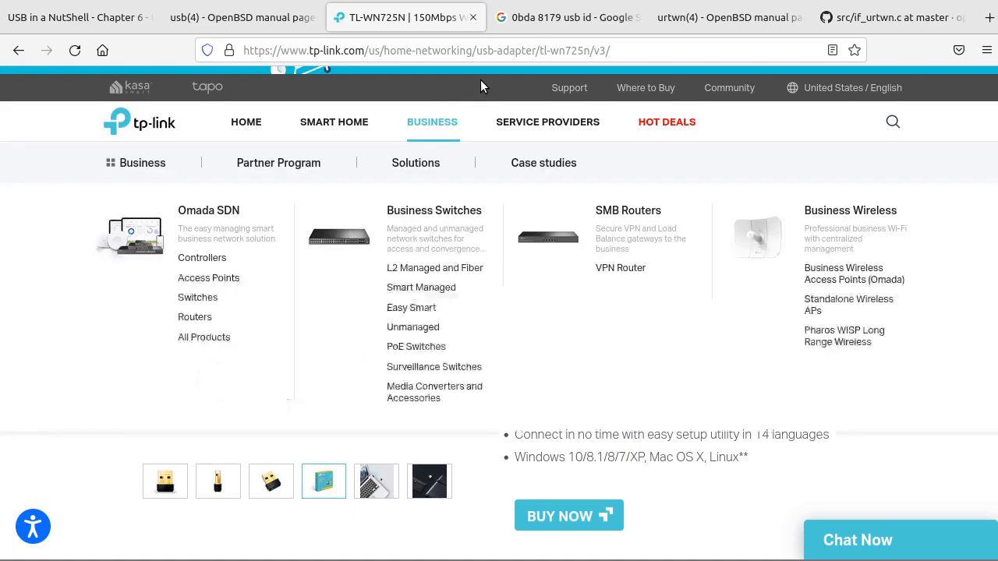
pyautogui.click(567, 18)
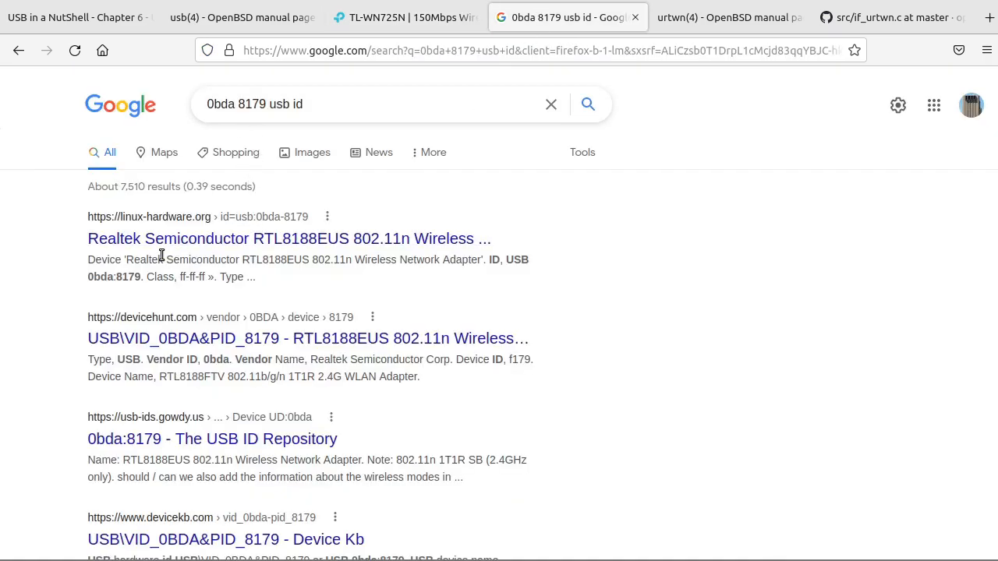
pyautogui.moveTo(183, 251)
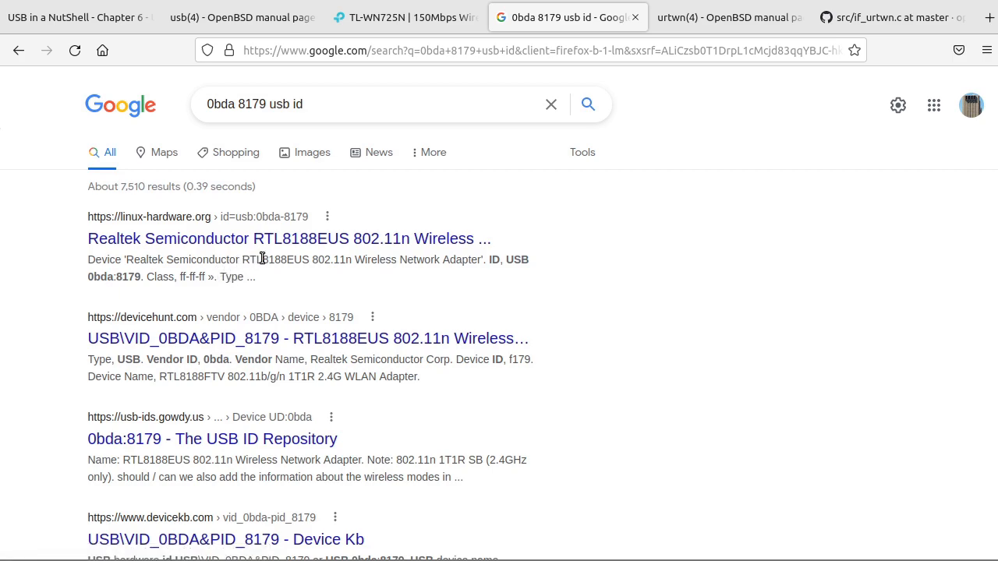
pyautogui.moveTo(290, 238)
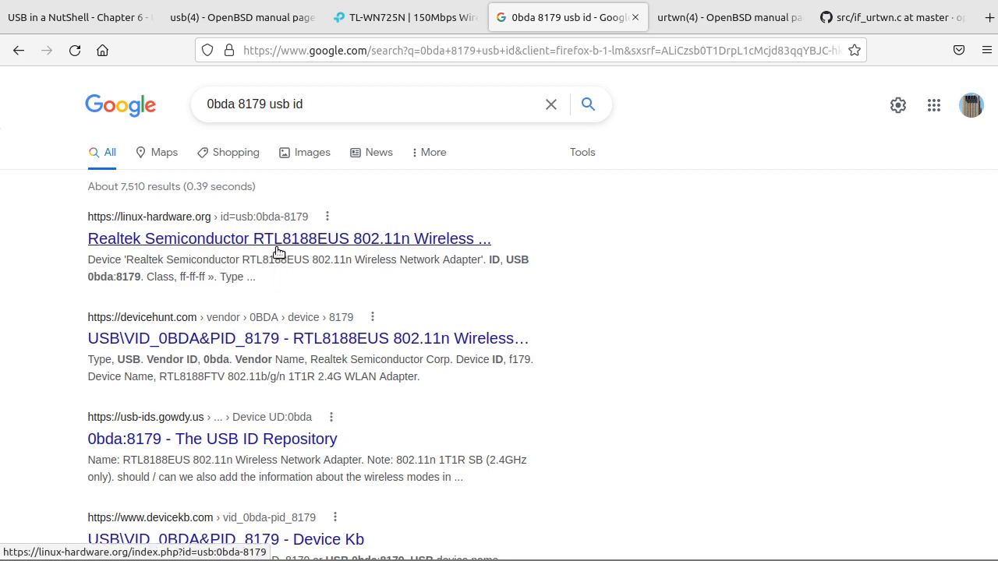
pyautogui.moveTo(318, 251)
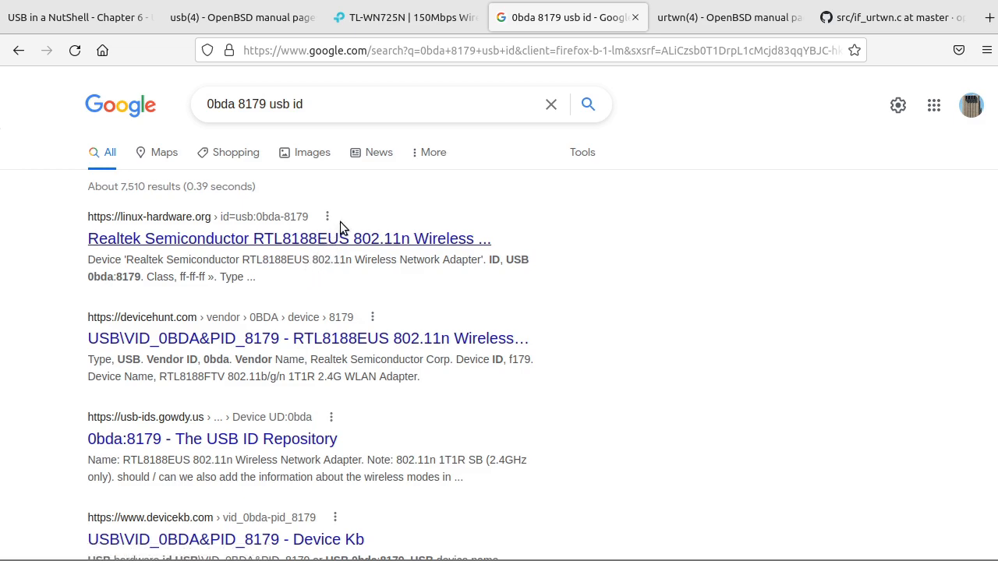
# Go through the urtwn(4) page to GitHub's if_urtwn.c and search for bmRequestType.
pyautogui.click(729, 17)
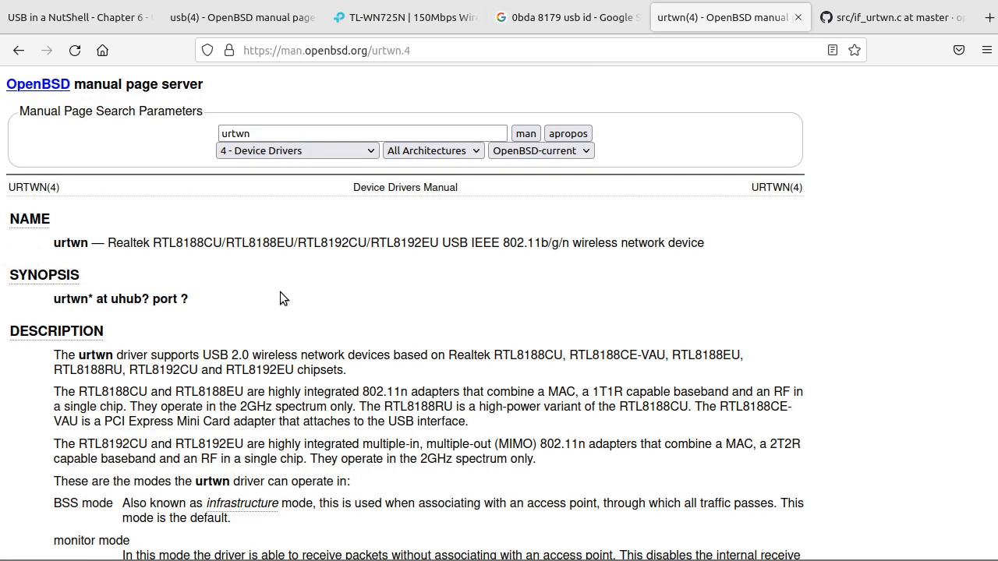
pyautogui.moveTo(305, 268)
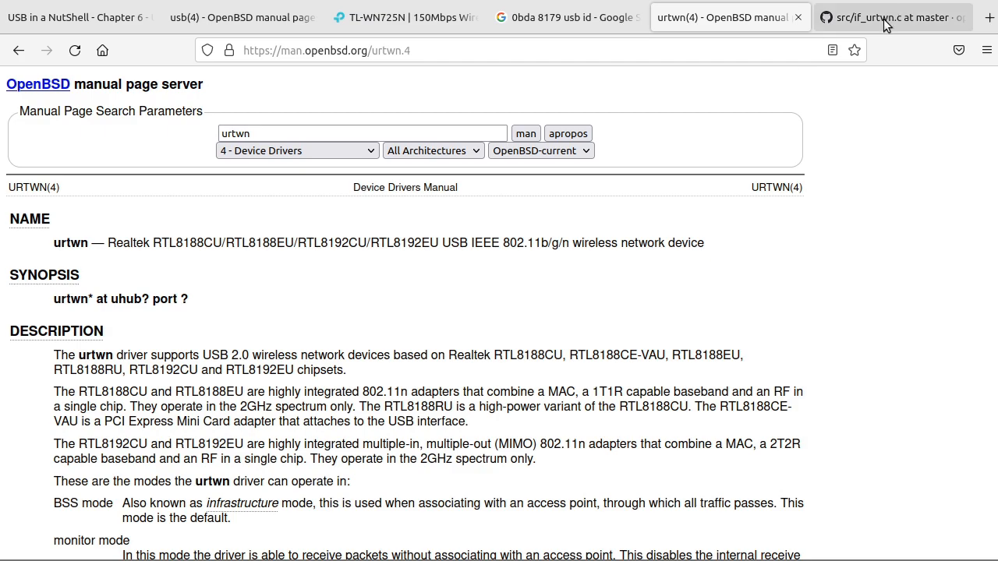
pyautogui.click(891, 18)
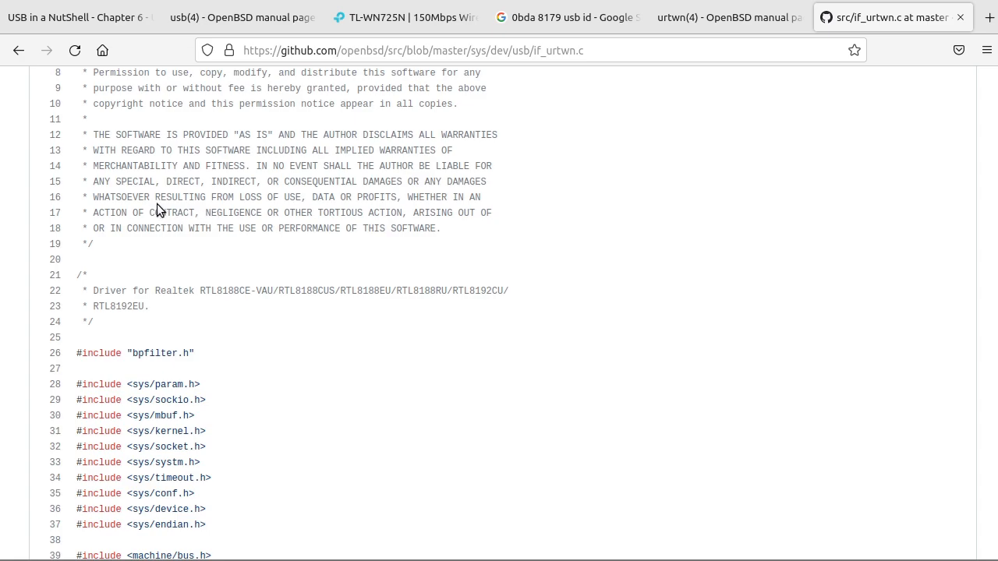
pyautogui.scroll(-3)
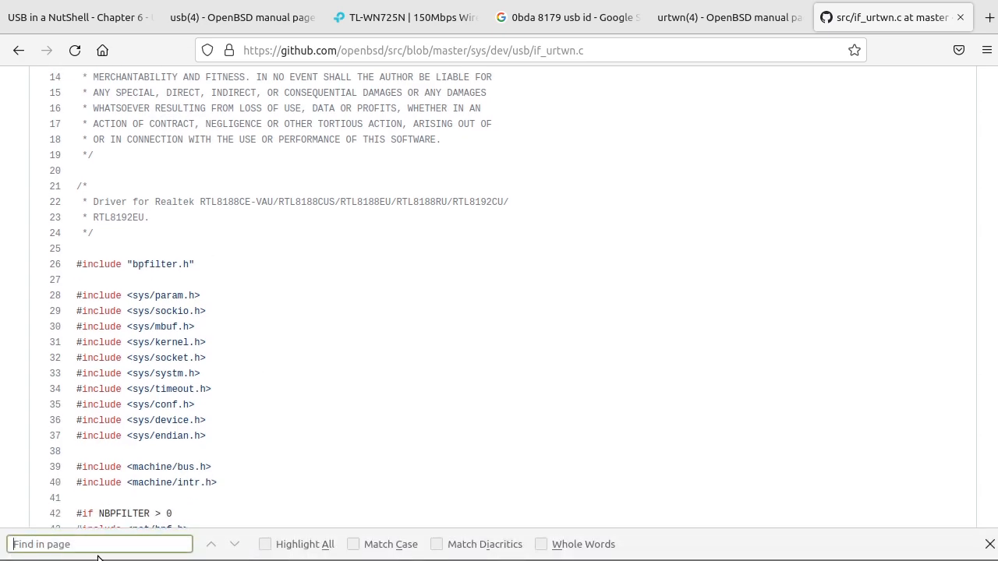
pyautogui.write('bmRequestType')
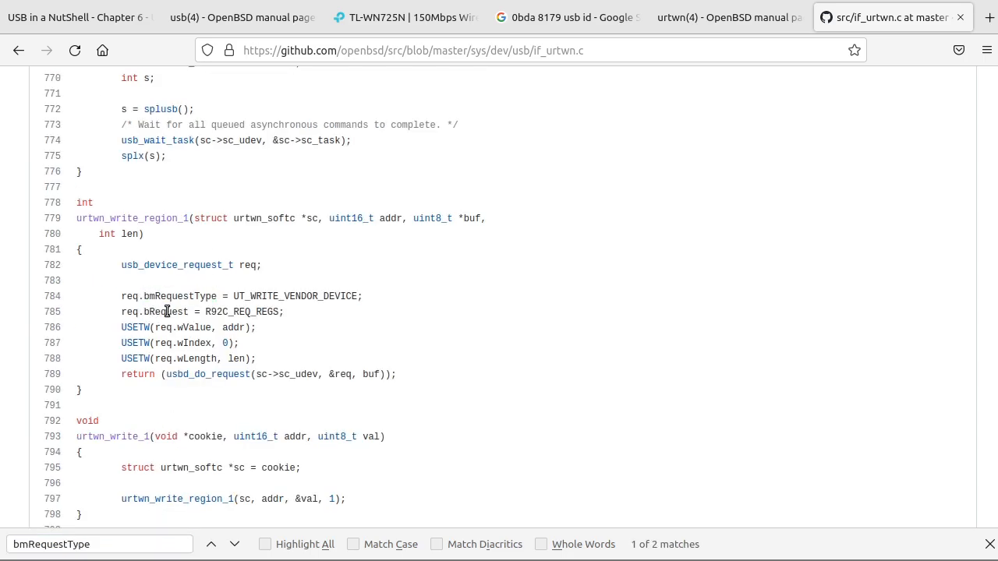
pyautogui.moveTo(178, 312)
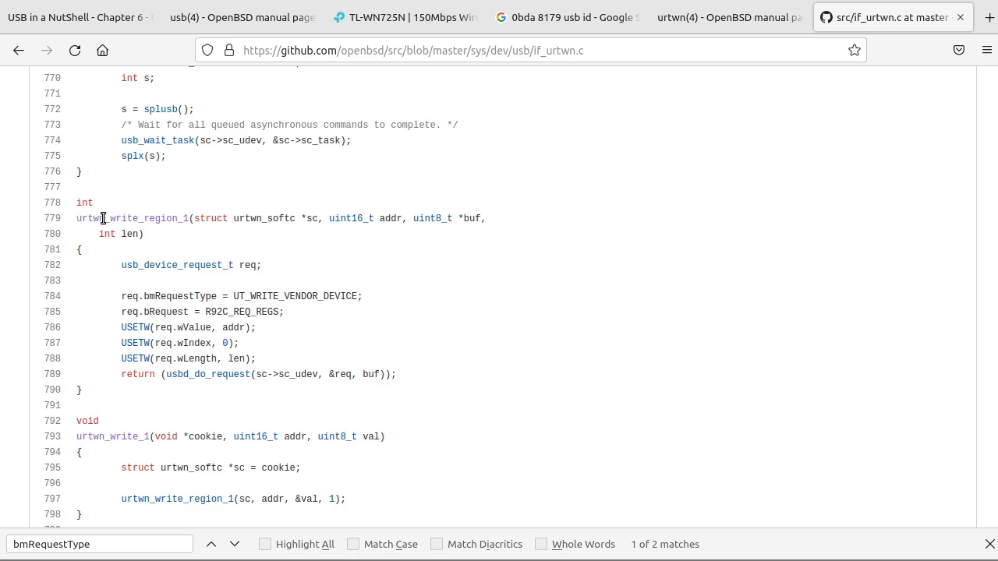
pyautogui.moveTo(195, 393)
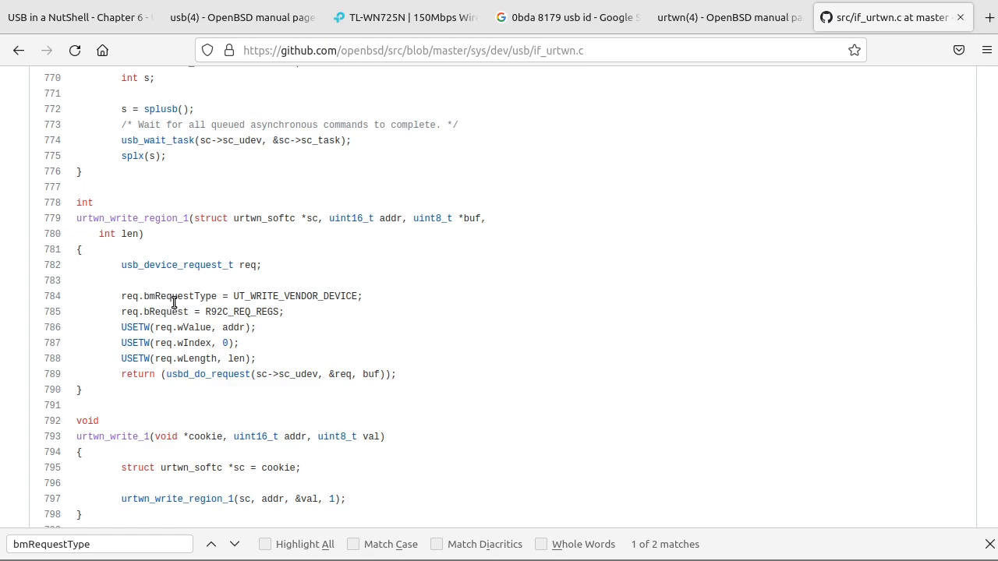
pyautogui.moveTo(173, 358)
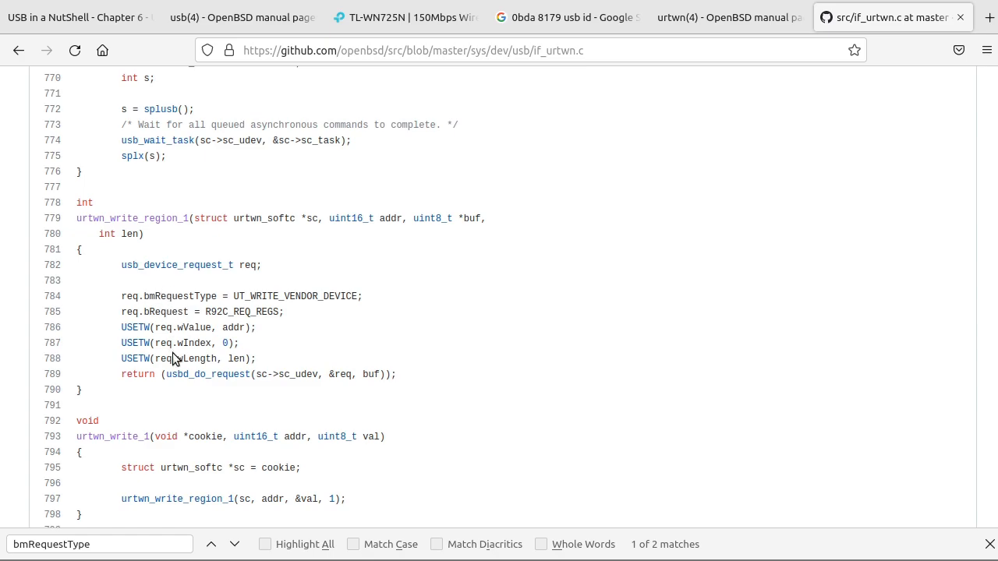
pyautogui.moveTo(411, 233)
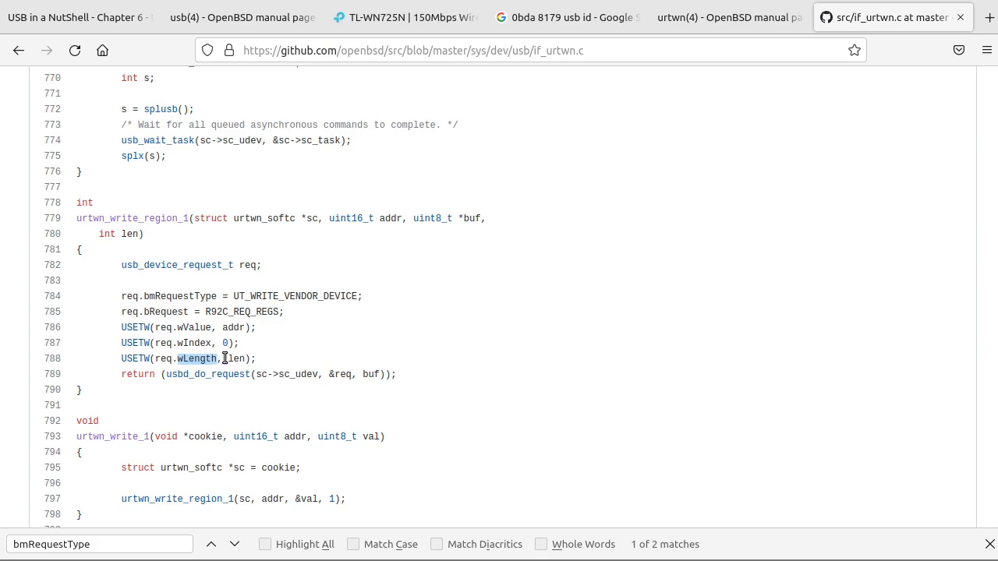
# Highlight the wLength field and the buf argument to usbd_do_request in urtwn_write_region_1.
pyautogui.doubleClick(236, 357)
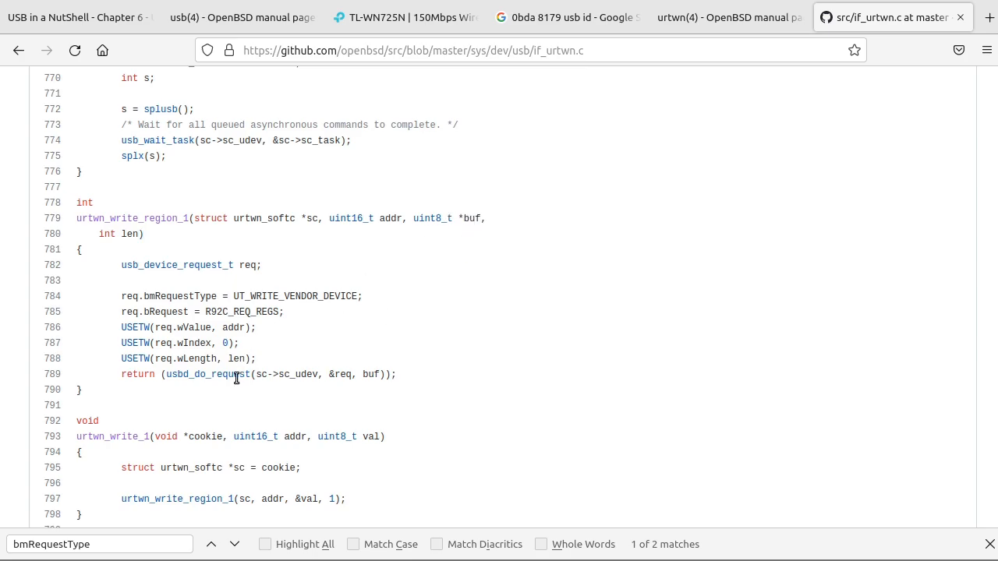
pyautogui.moveTo(484, 217)
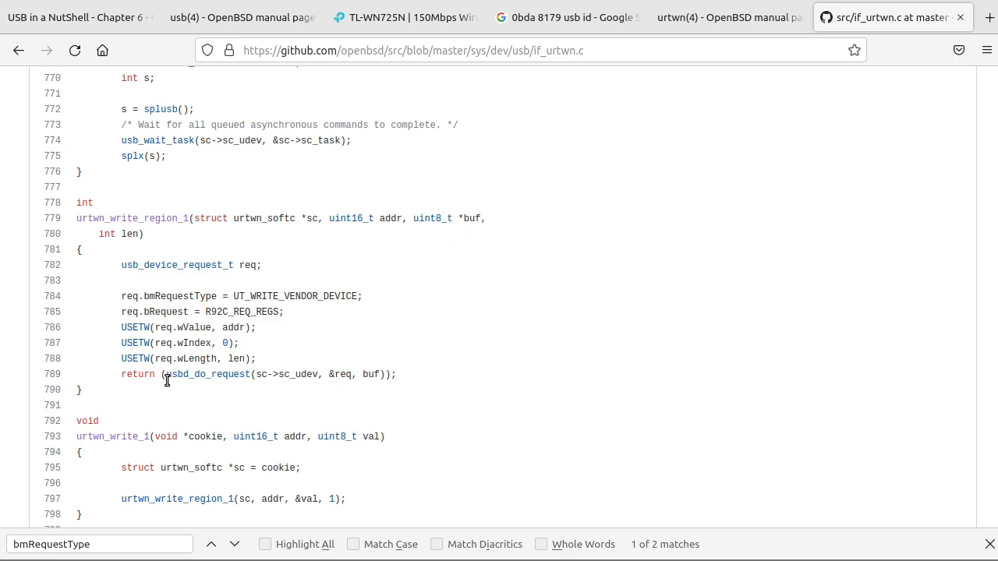
pyautogui.moveTo(132, 270)
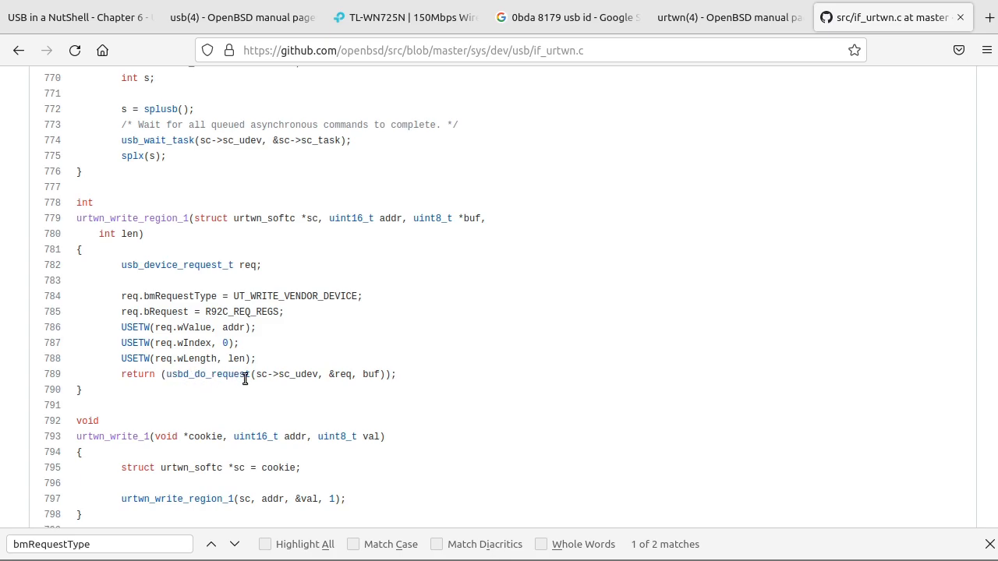
pyautogui.moveTo(308, 375)
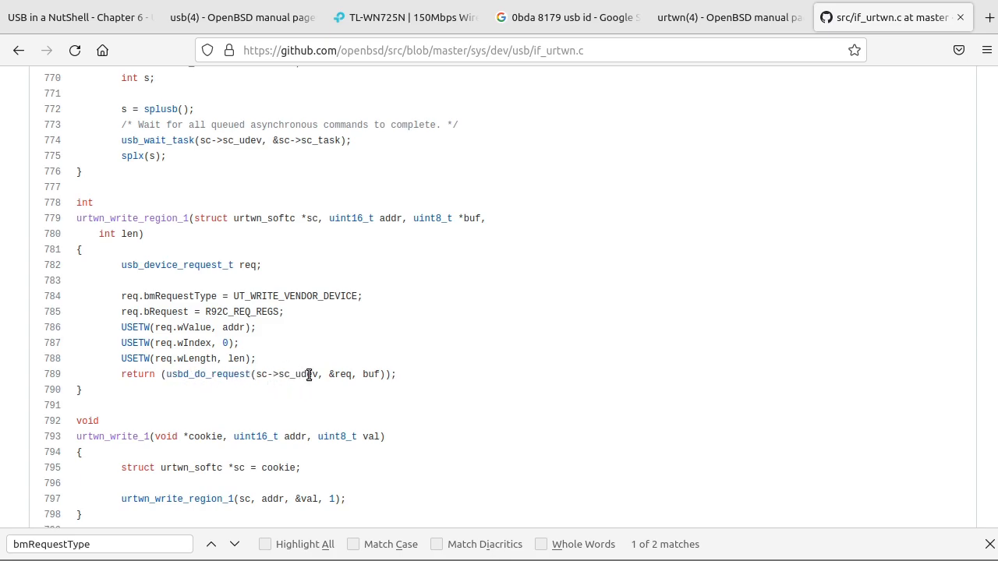
pyautogui.doubleClick(341, 374)
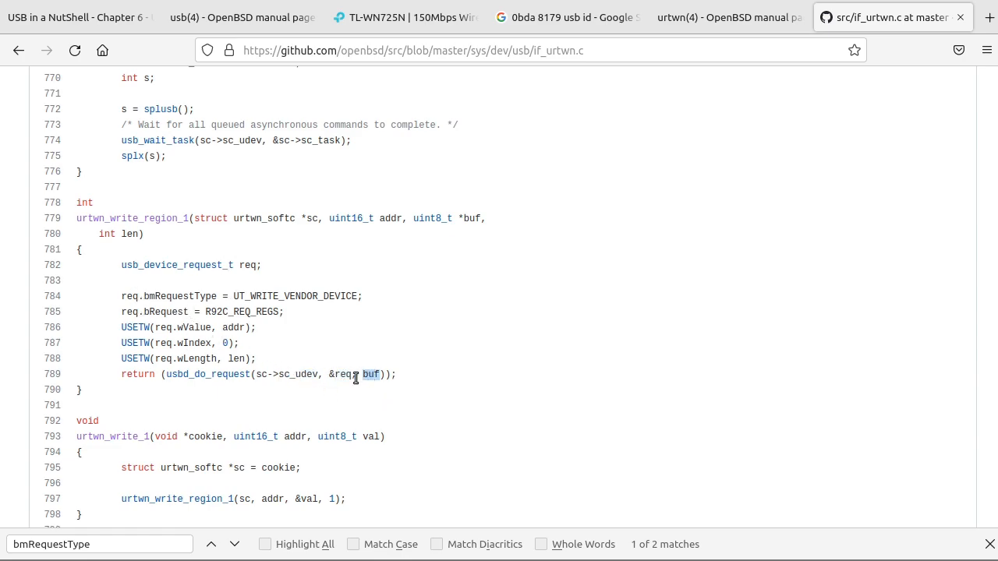
pyautogui.click(280, 390)
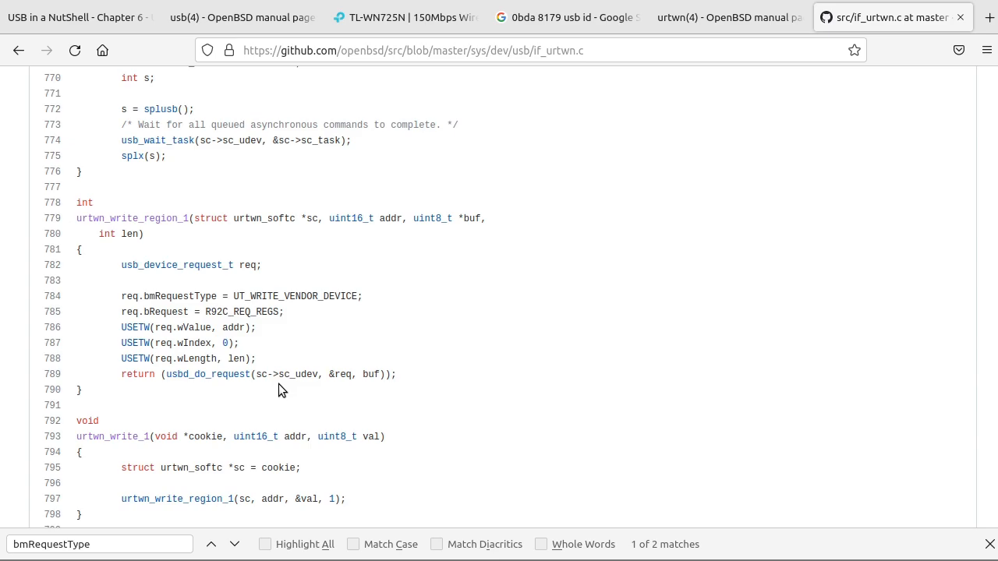
# Scroll to urtwn_read_region_1 and highlight its bRequest field.
pyautogui.scroll(-3)
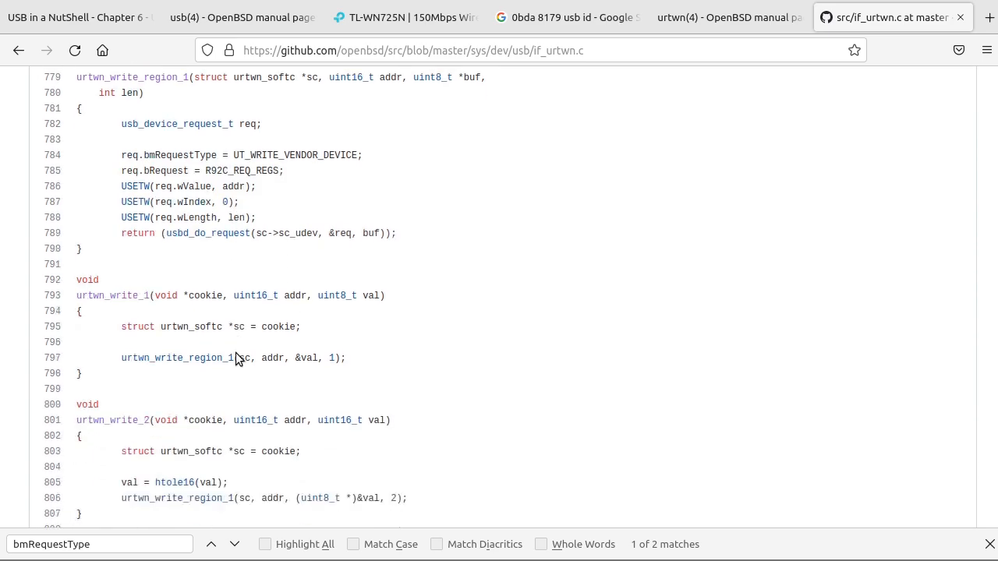
pyautogui.scroll(-3)
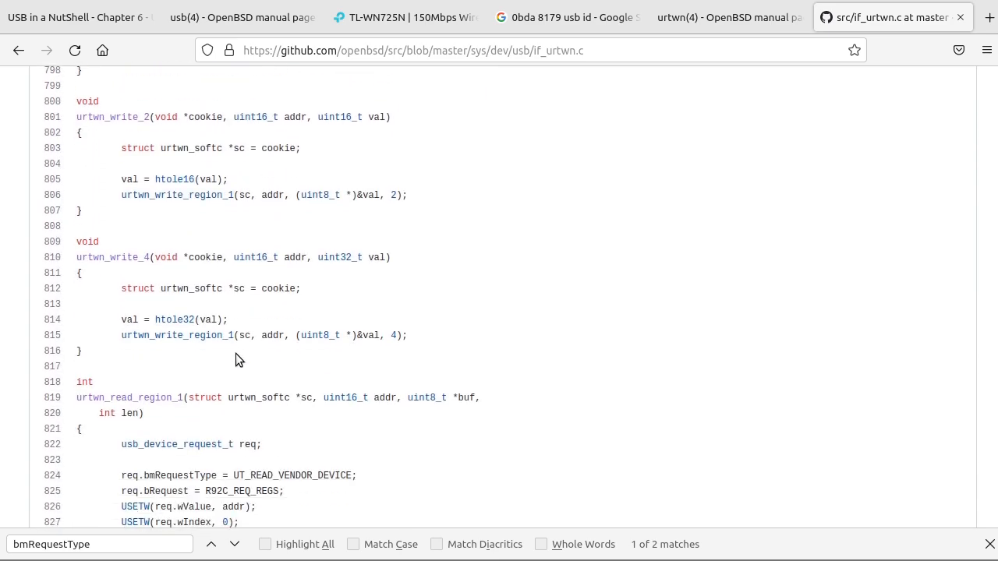
pyautogui.scroll(-3)
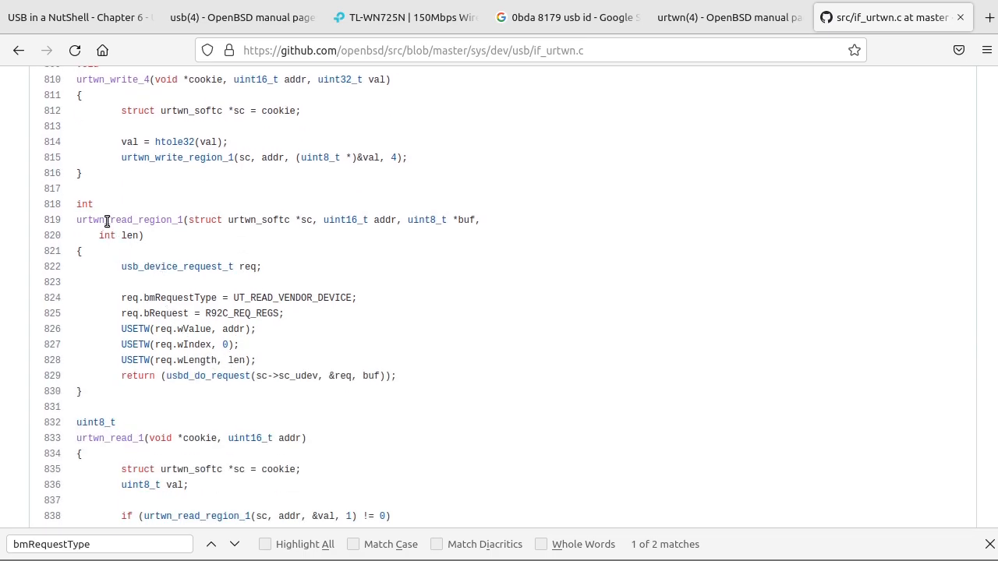
pyautogui.doubleClick(88, 220)
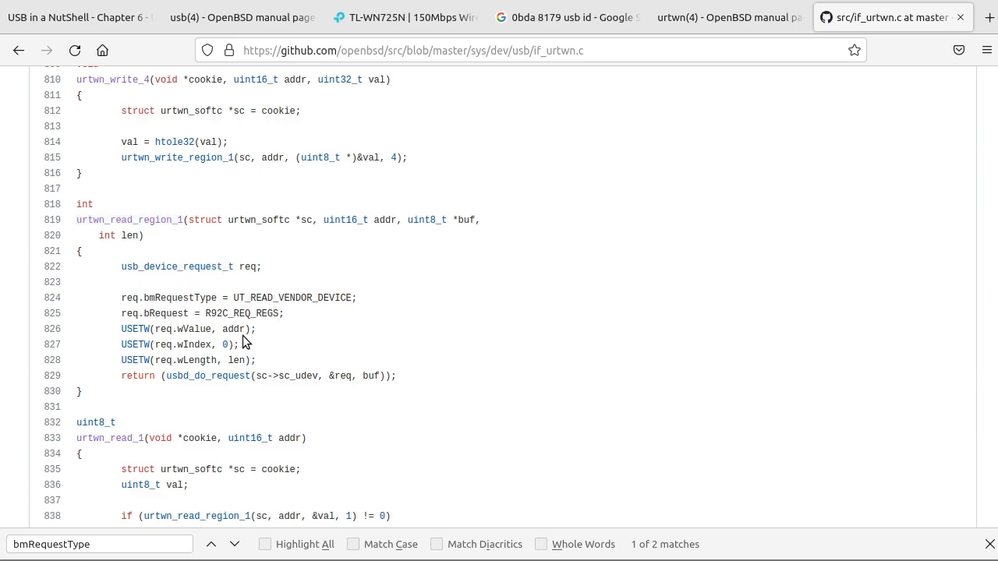
pyautogui.scroll(3)
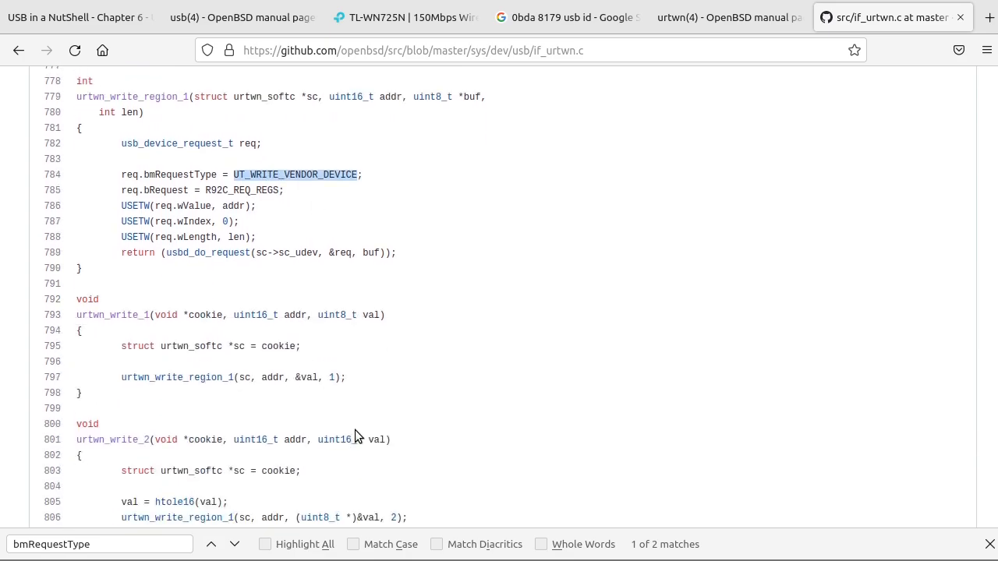
pyautogui.scroll(-3)
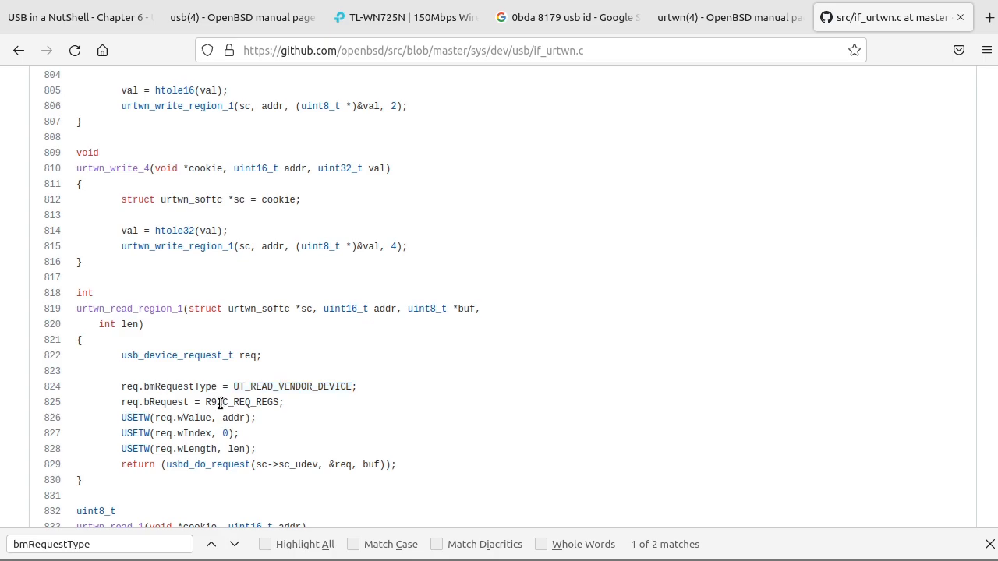
pyautogui.doubleClick(234, 402)
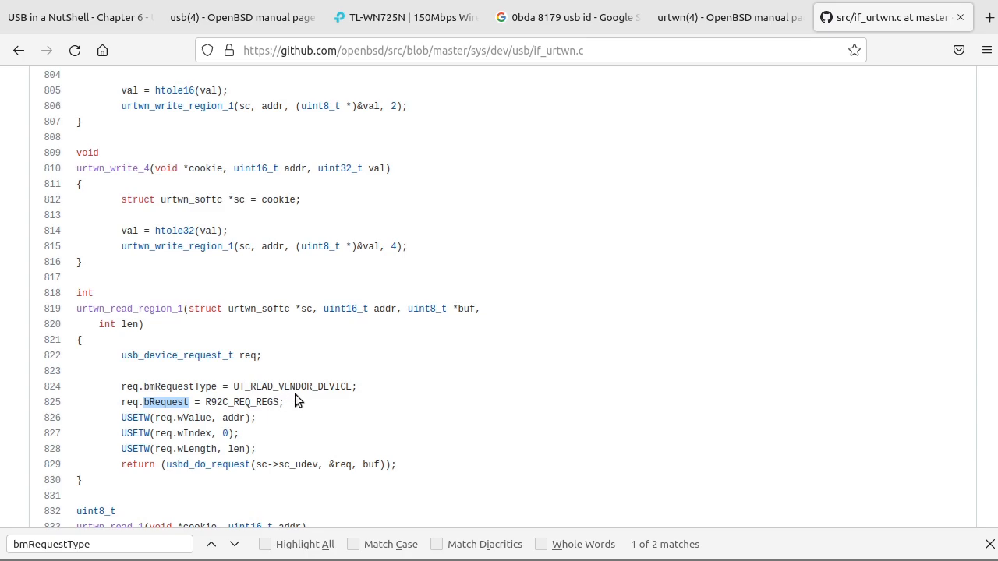
pyautogui.moveTo(352, 374)
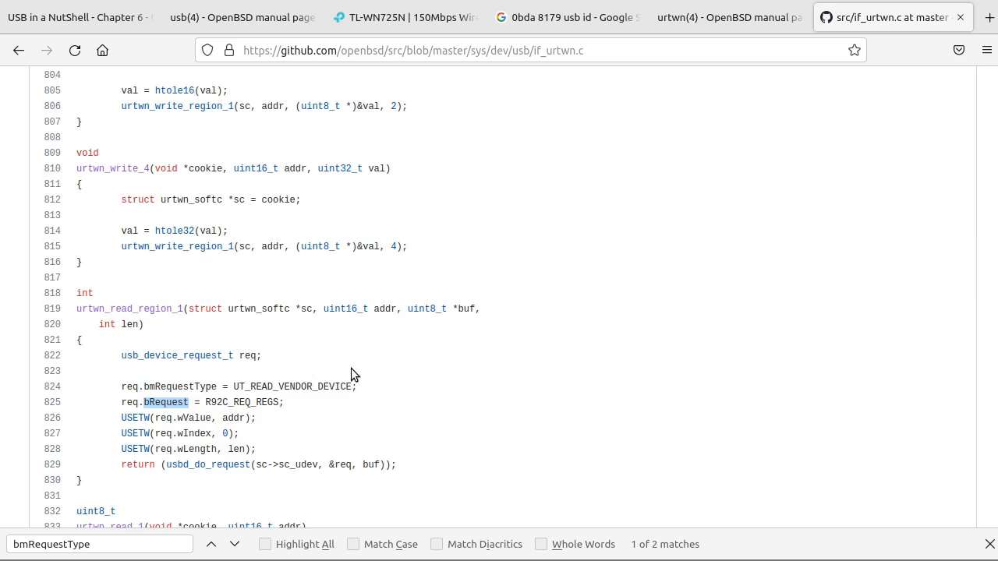
pyautogui.moveTo(302, 377)
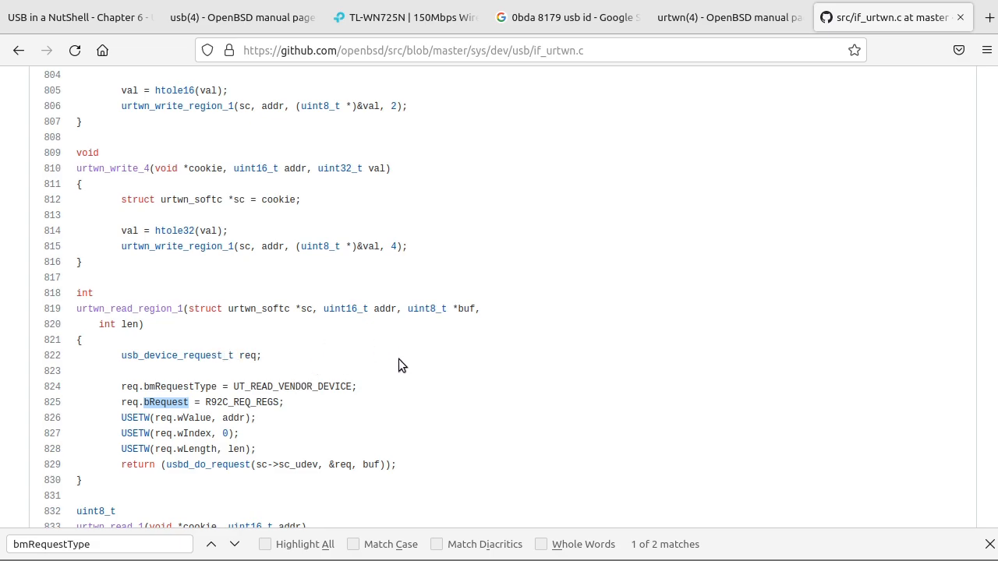
pyautogui.moveTo(289, 399)
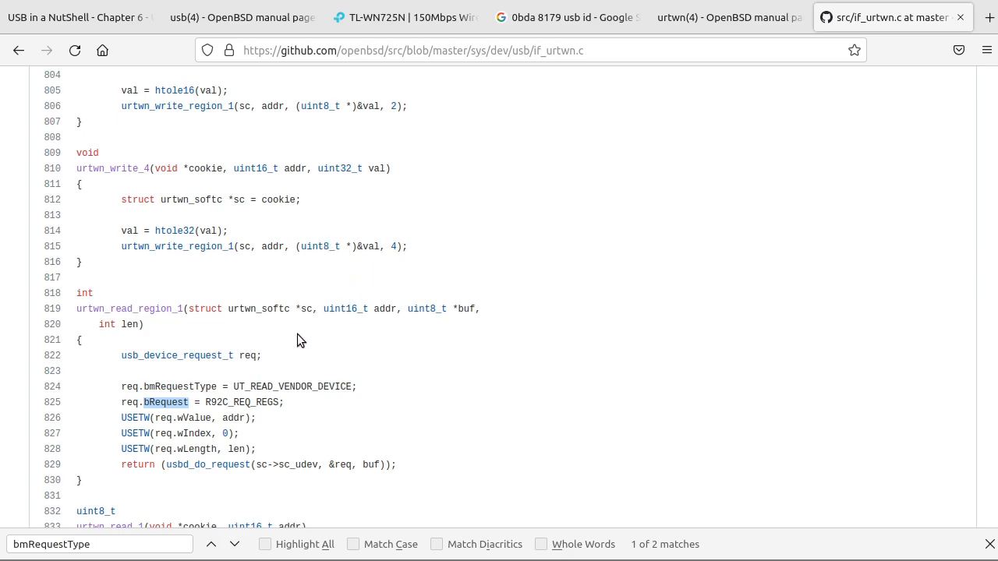
pyautogui.moveTo(342, 386)
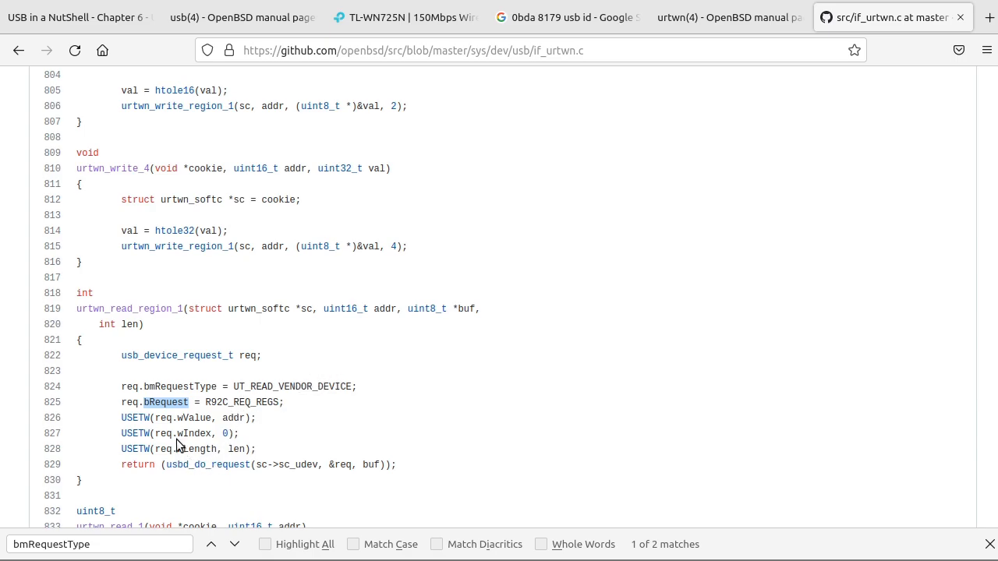
pyautogui.moveTo(558, 354)
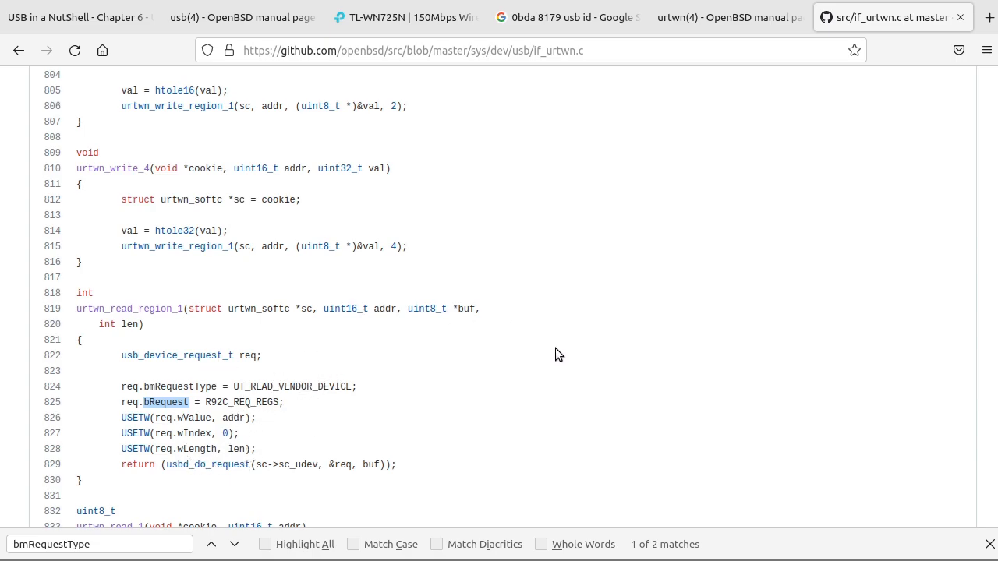
pyautogui.moveTo(506, 339)
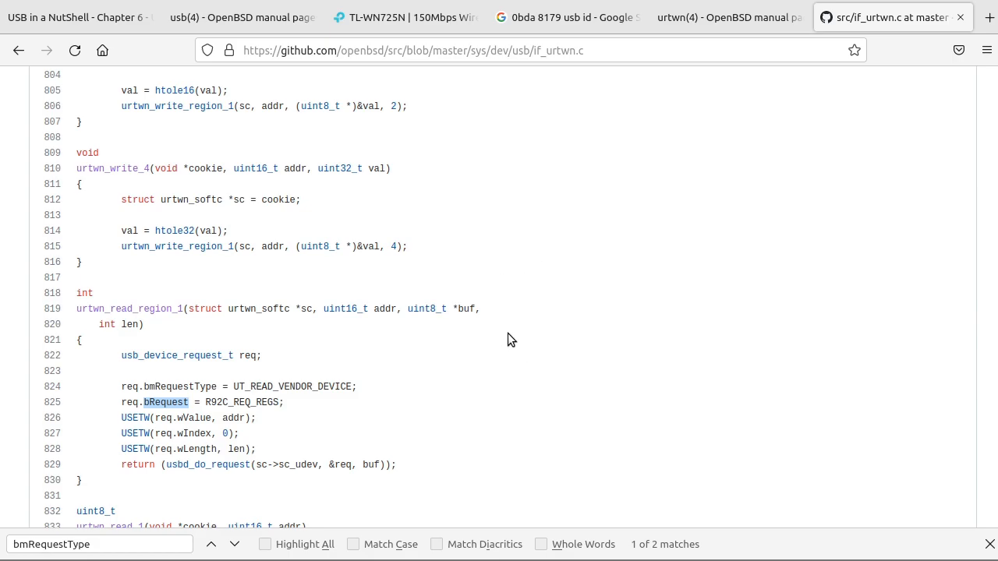
pyautogui.moveTo(120, 406)
pyautogui.write('urtwn_read_1')
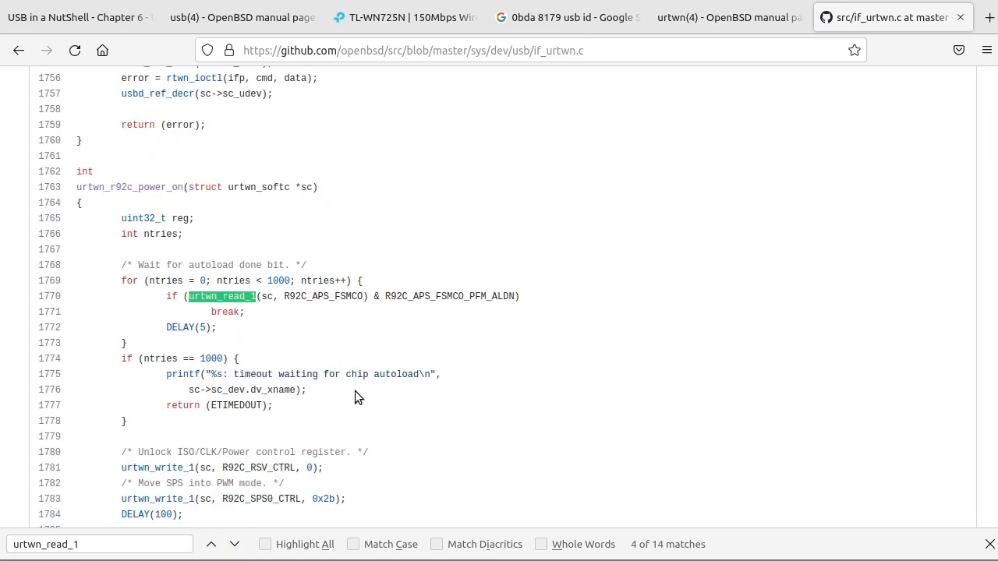
pyautogui.moveTo(205, 308)
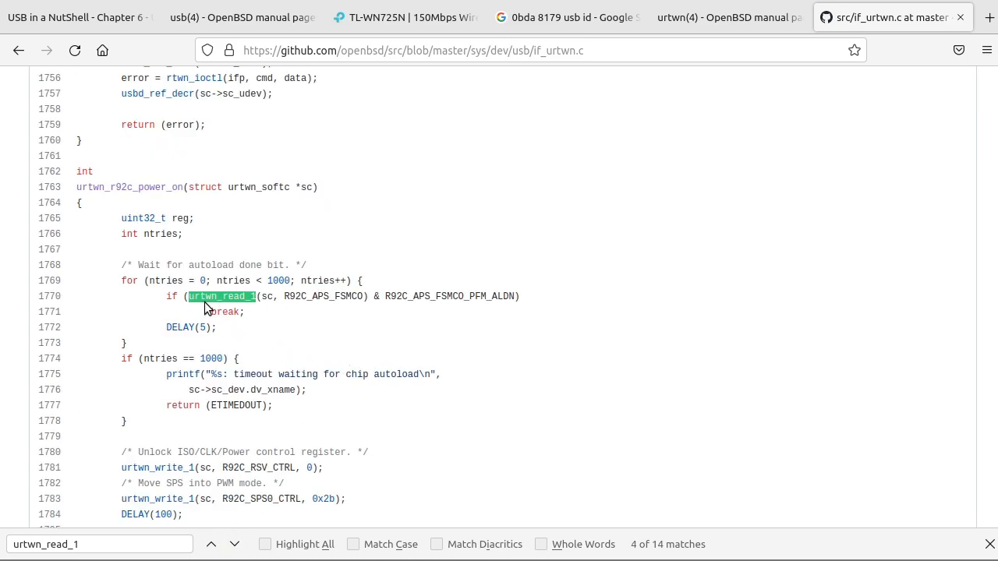
pyautogui.moveTo(265, 309)
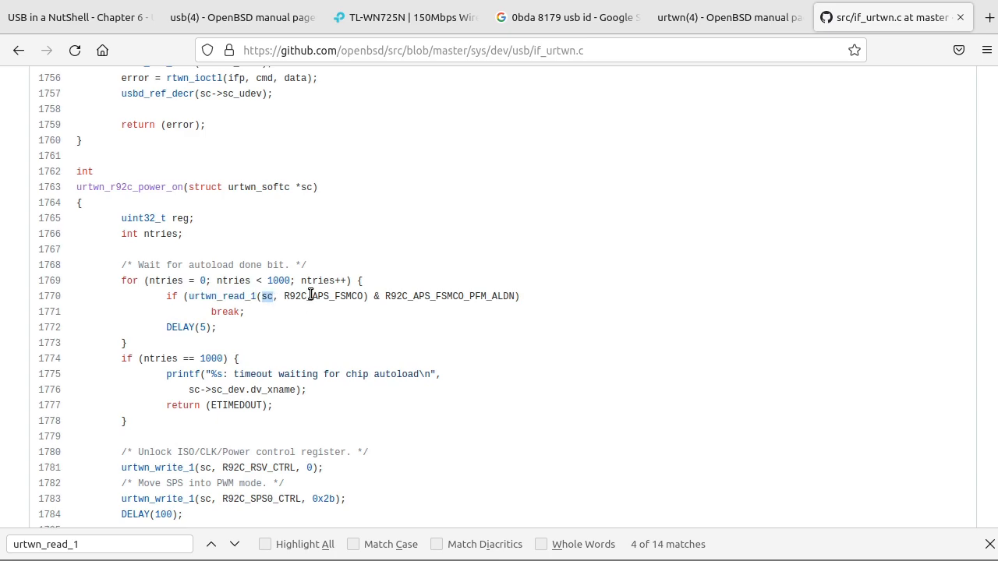
# Highlight an argument of a urtwn_read_1 call in urtwn_r92c_power_on and scroll onward.
pyautogui.doubleClick(323, 296)
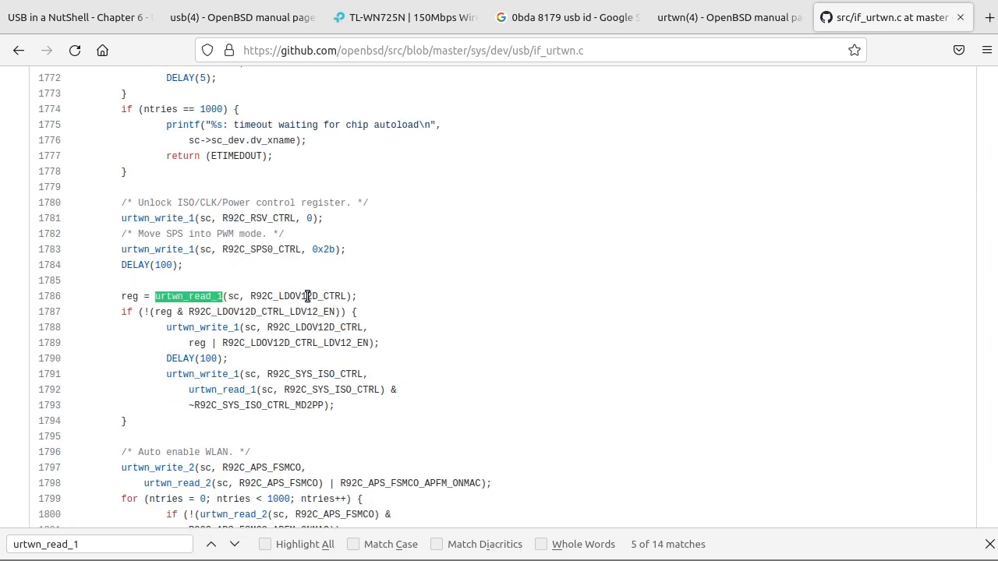
pyautogui.moveTo(244, 479)
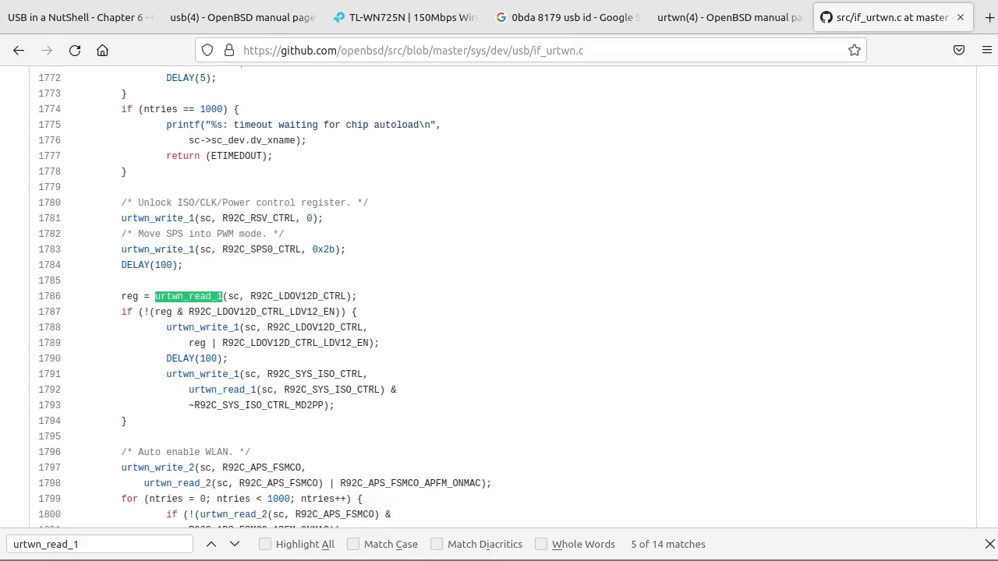
pyautogui.moveTo(322, 281)
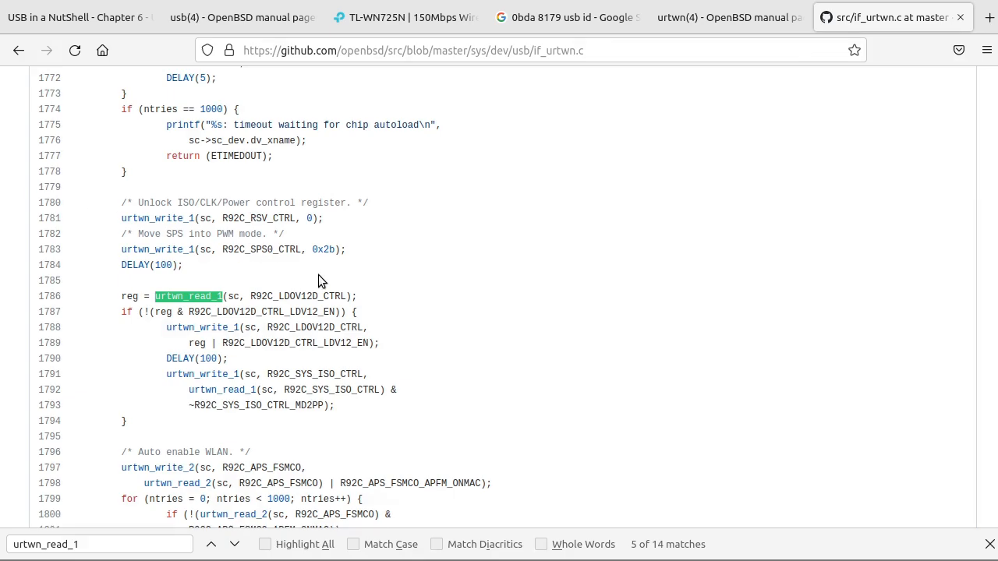
pyautogui.moveTo(366, 271)
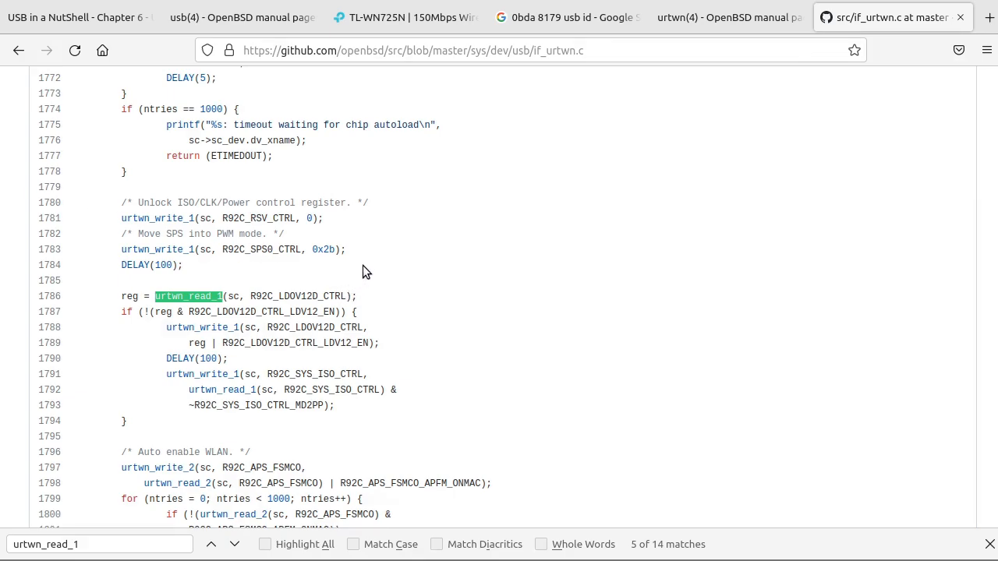
pyautogui.moveTo(425, 317)
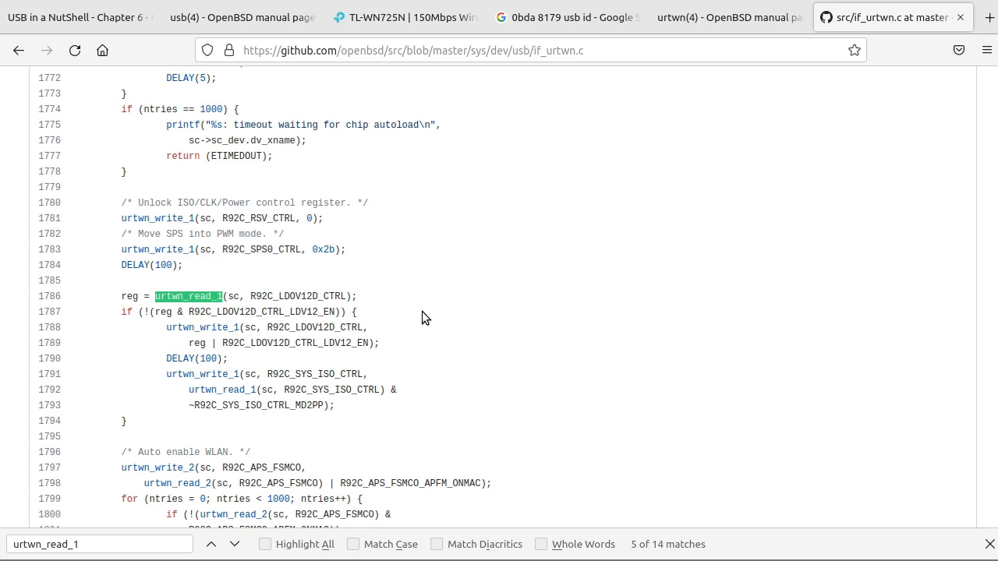
pyautogui.scroll(-3)
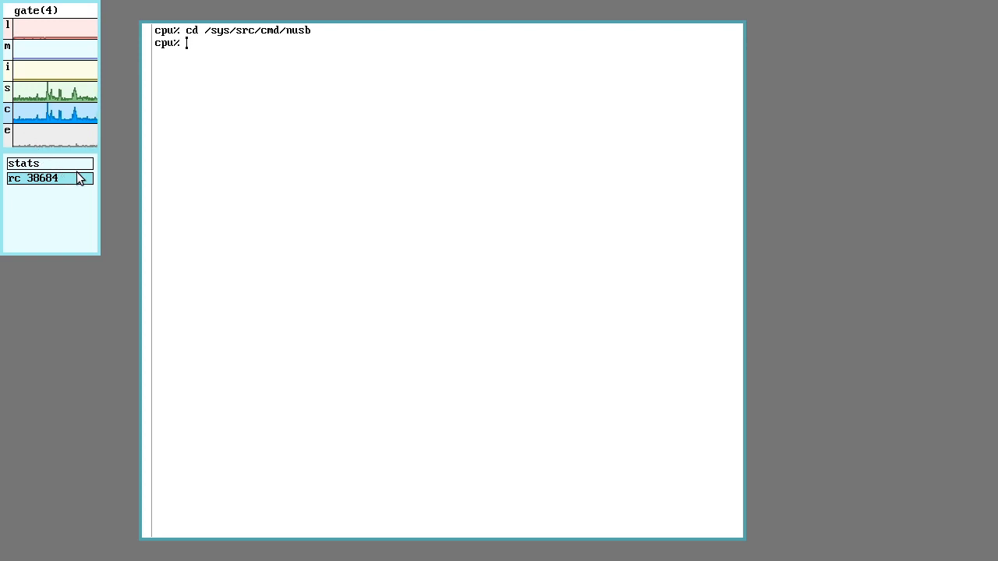
pyautogui.moveTo(70, 196)
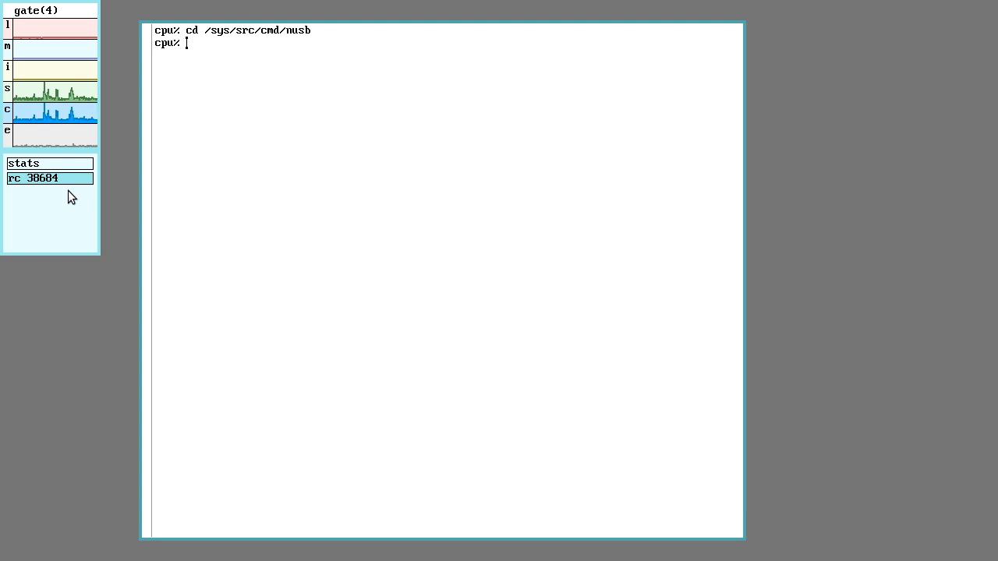
pyautogui.moveTo(359, 173)
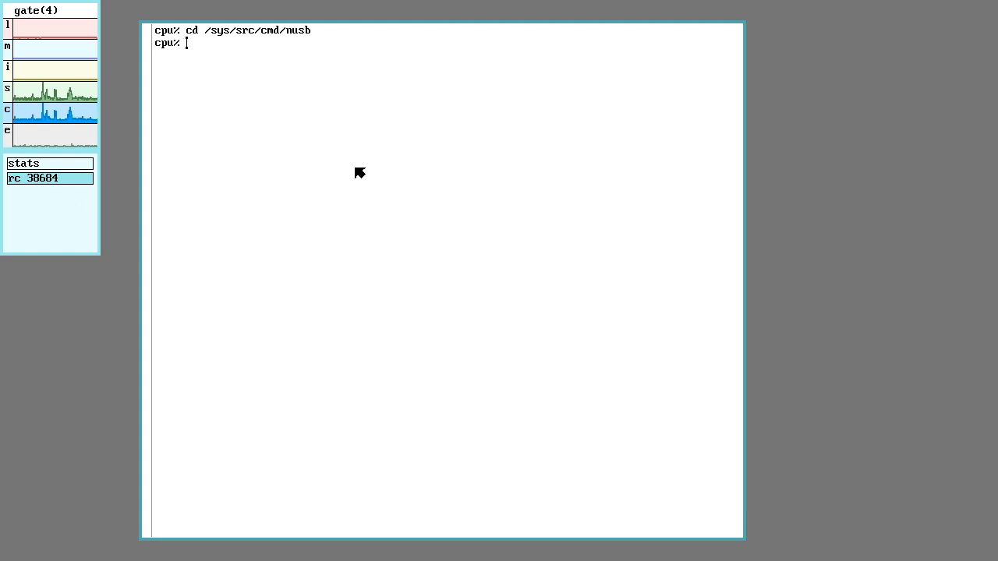
pyautogui.moveTo(222, 69)
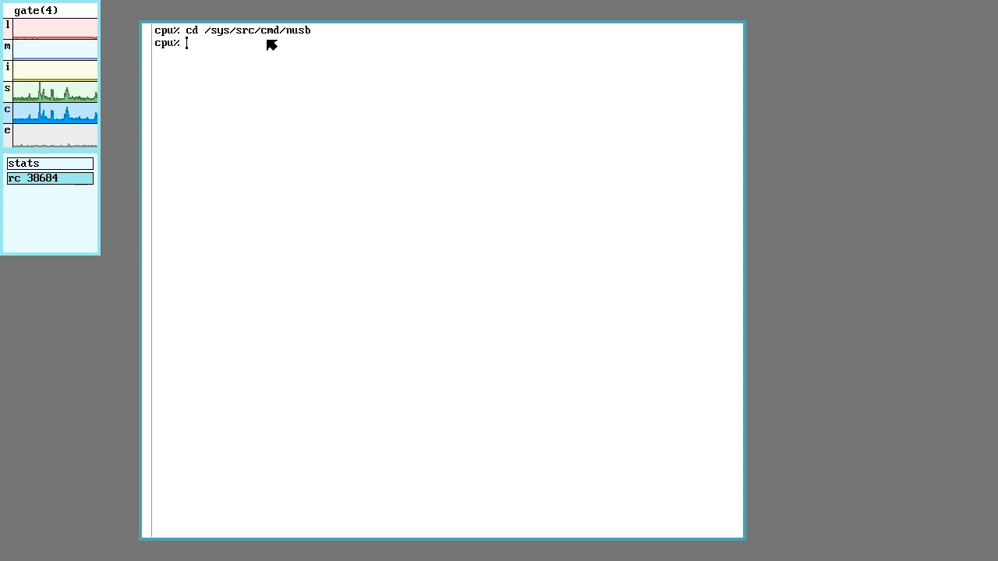
pyautogui.moveTo(291, 112)
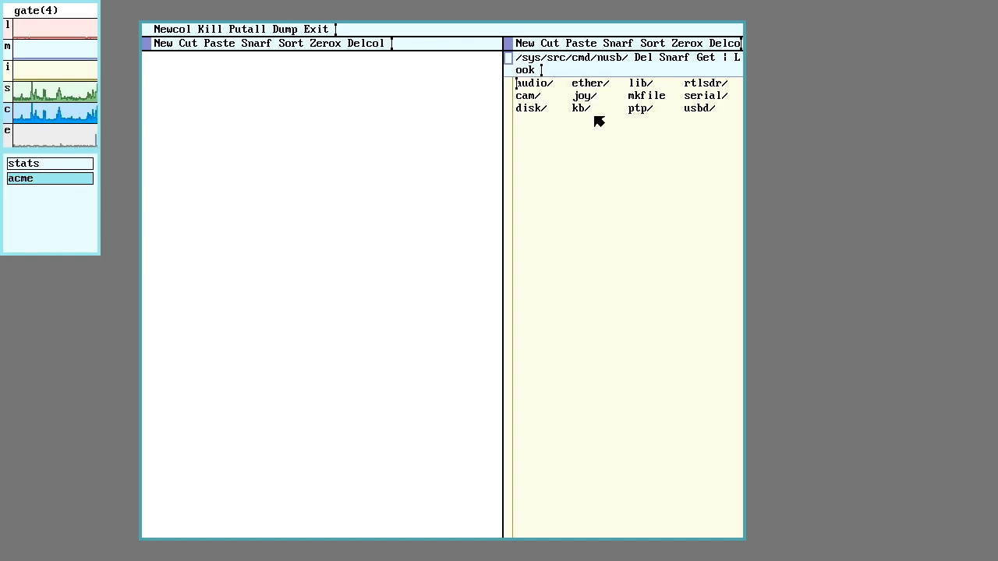
# Open lib/ and scroll usb.h down to the USB 2.0 and 3.0 request constants.
pyautogui.click(639, 83)
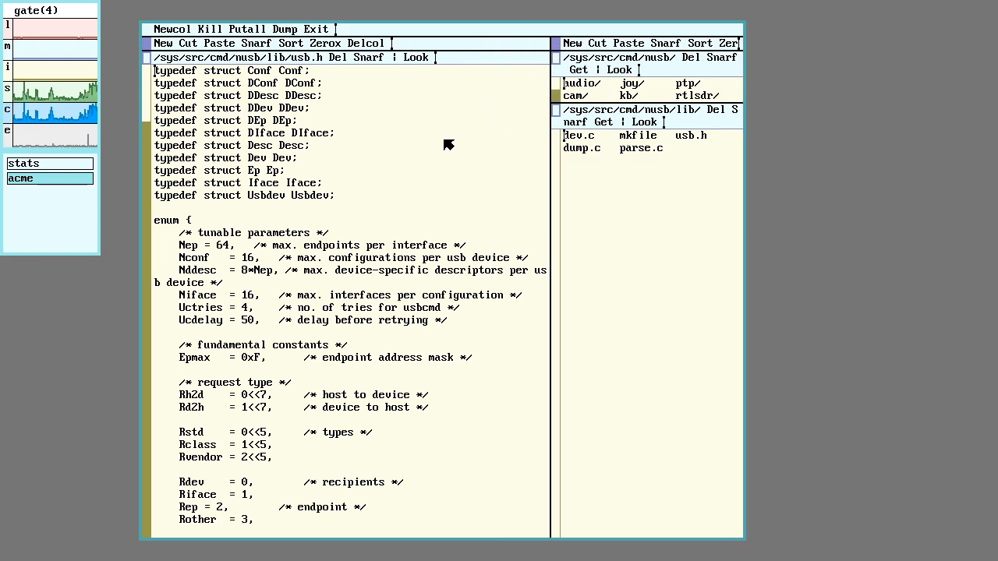
pyautogui.moveTo(362, 197)
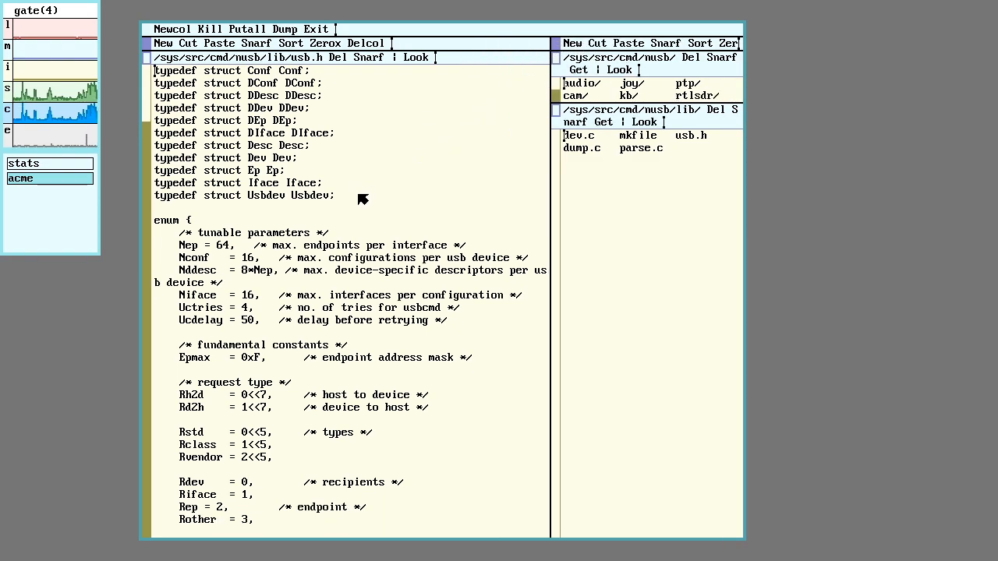
pyautogui.moveTo(312, 226)
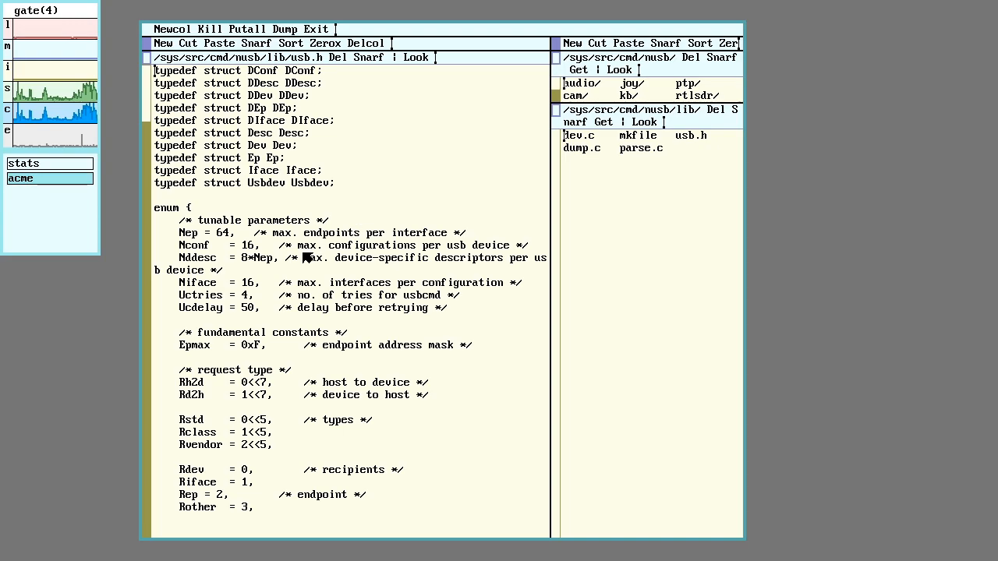
pyautogui.scroll(-3)
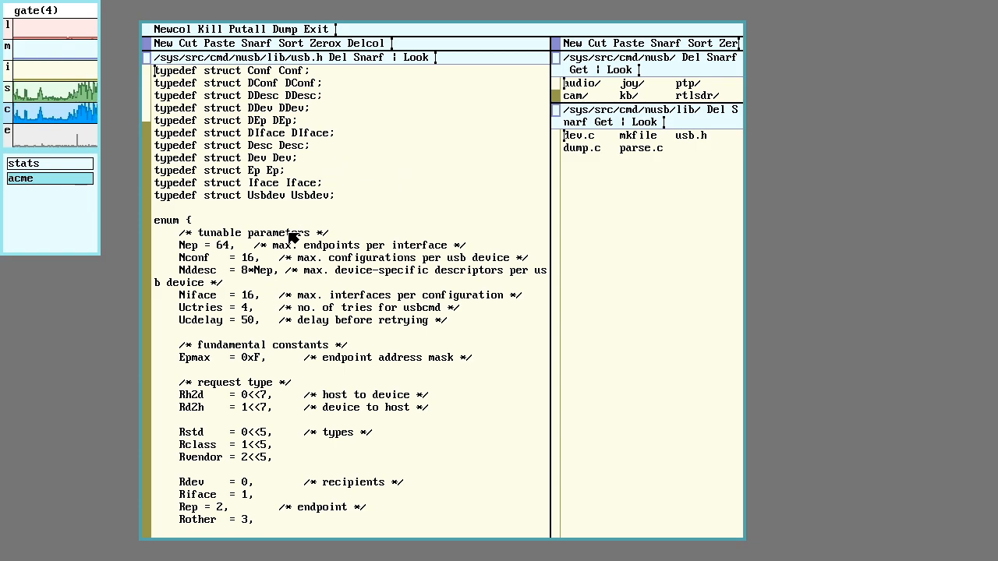
pyautogui.scroll(-3)
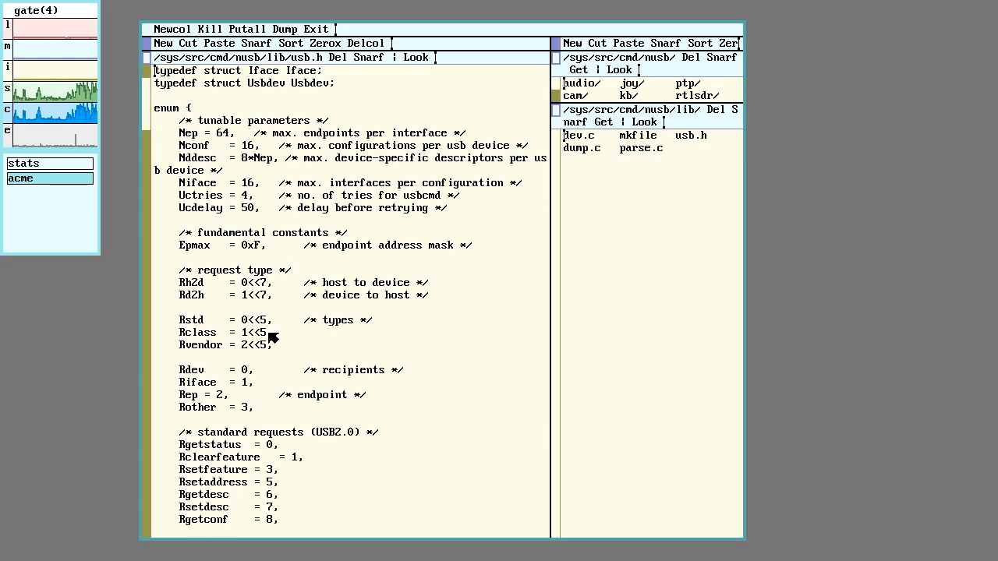
pyautogui.scroll(-3)
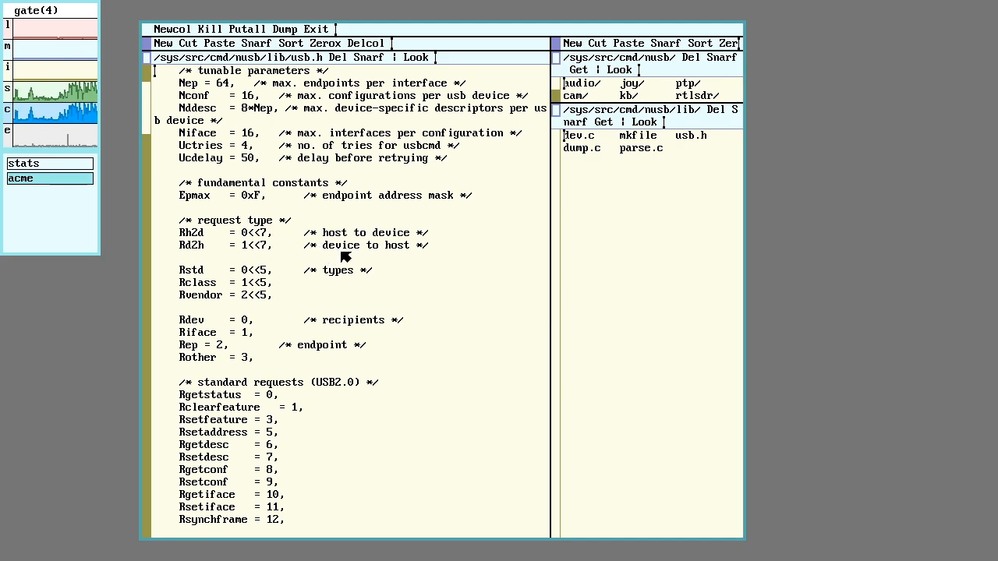
pyautogui.moveTo(272, 301)
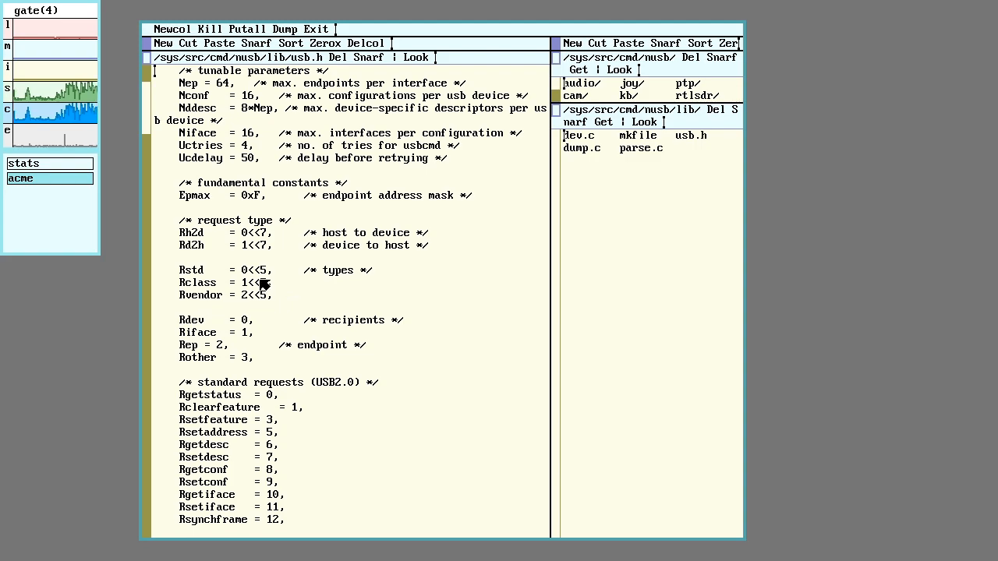
pyautogui.scroll(-3)
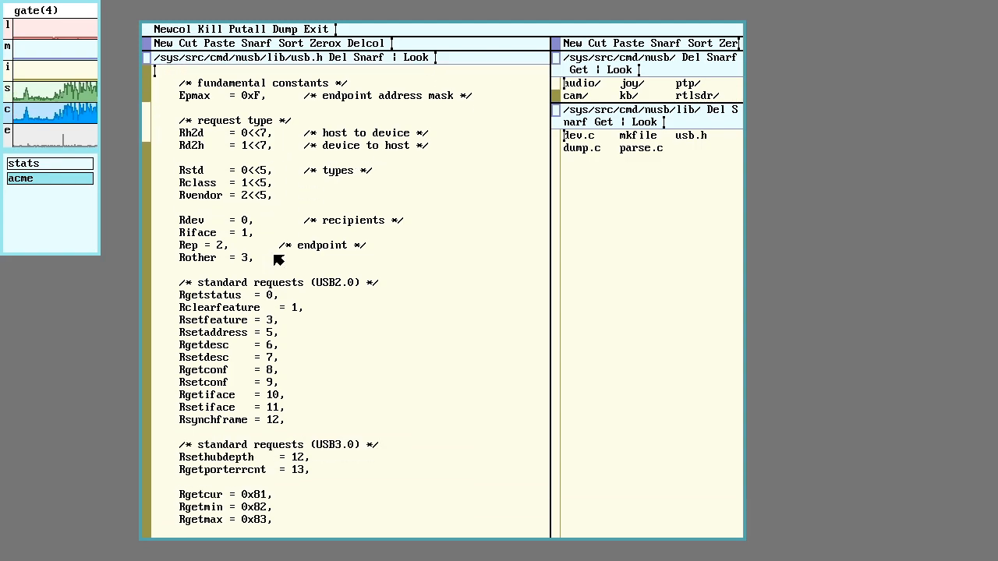
pyautogui.moveTo(249, 179)
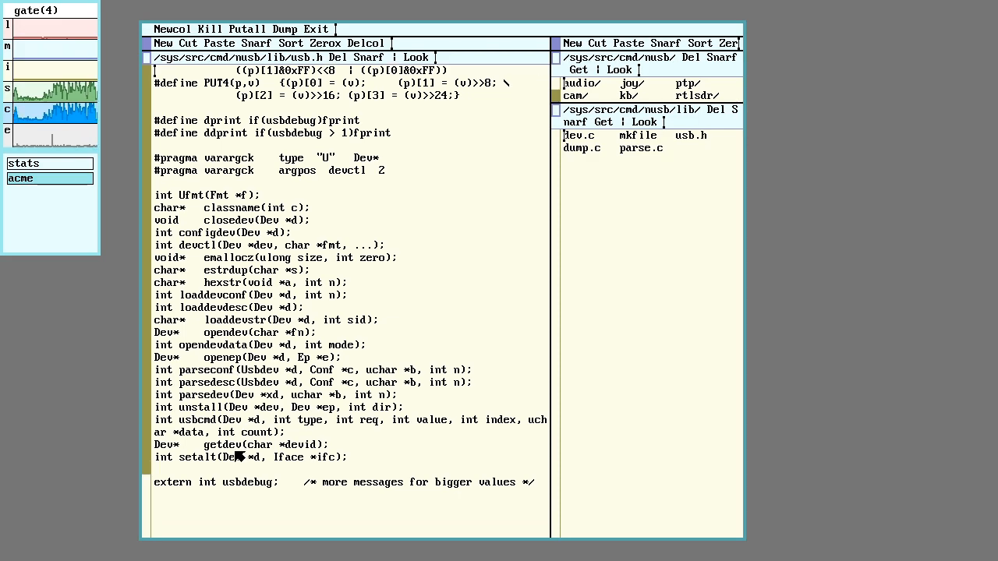
# Highlight Dev in the getdev declaration and the req parameter of usbcmd.
pyautogui.doubleClick(220, 444)
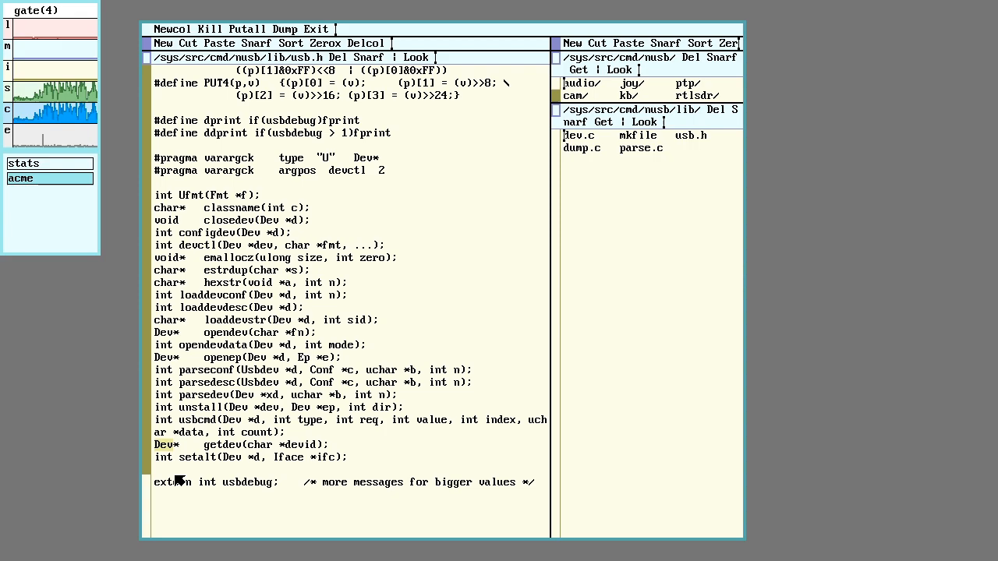
pyautogui.moveTo(201, 497)
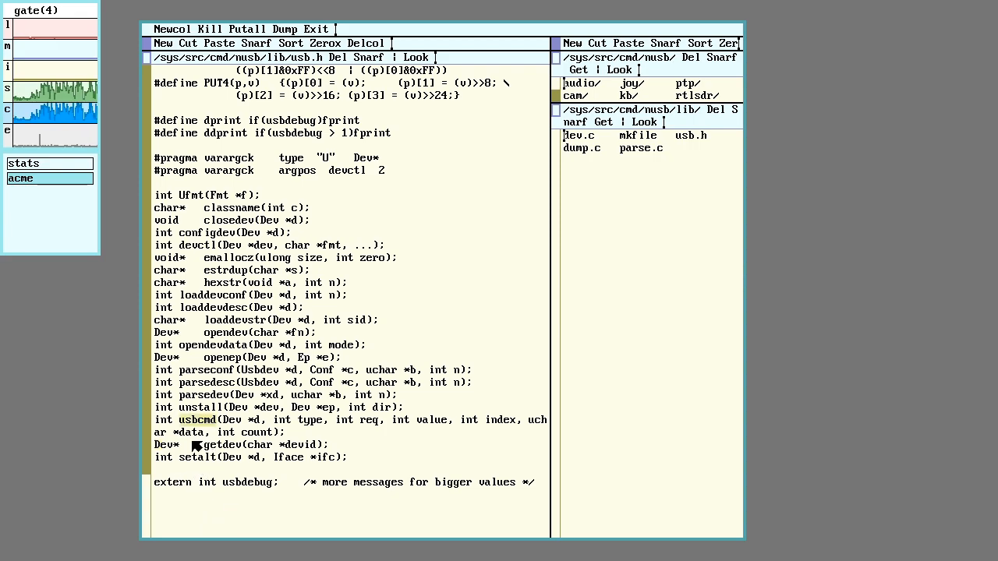
pyautogui.moveTo(258, 429)
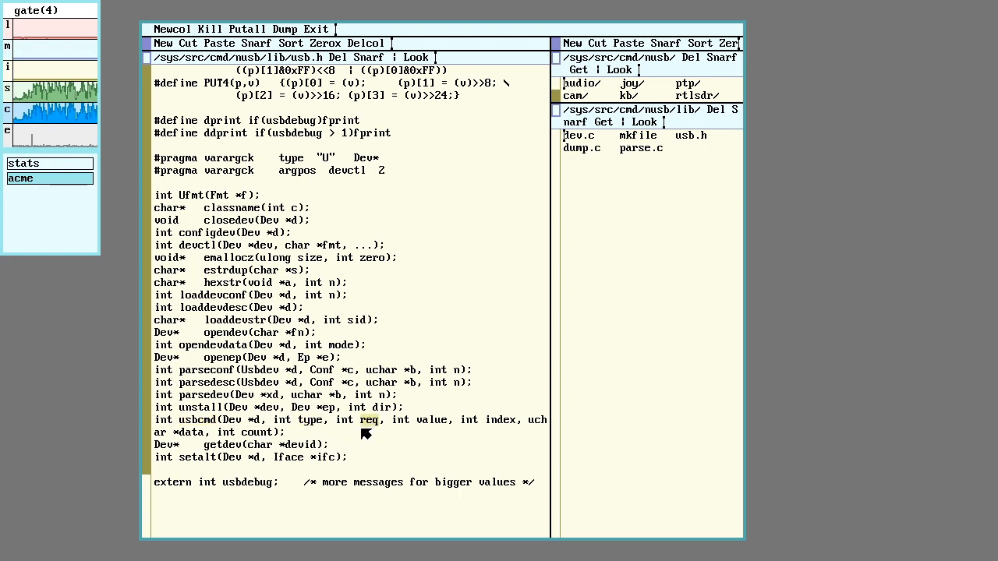
pyautogui.doubleClick(431, 419)
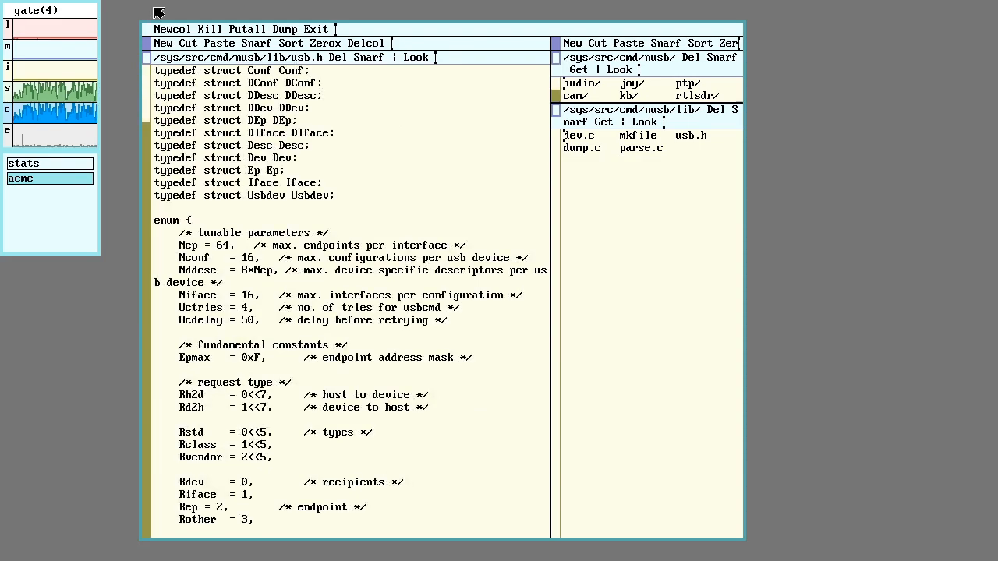
# Scroll usb.h to the struct Dev definition and the start of struct Usbdev.
pyautogui.scroll(-3)
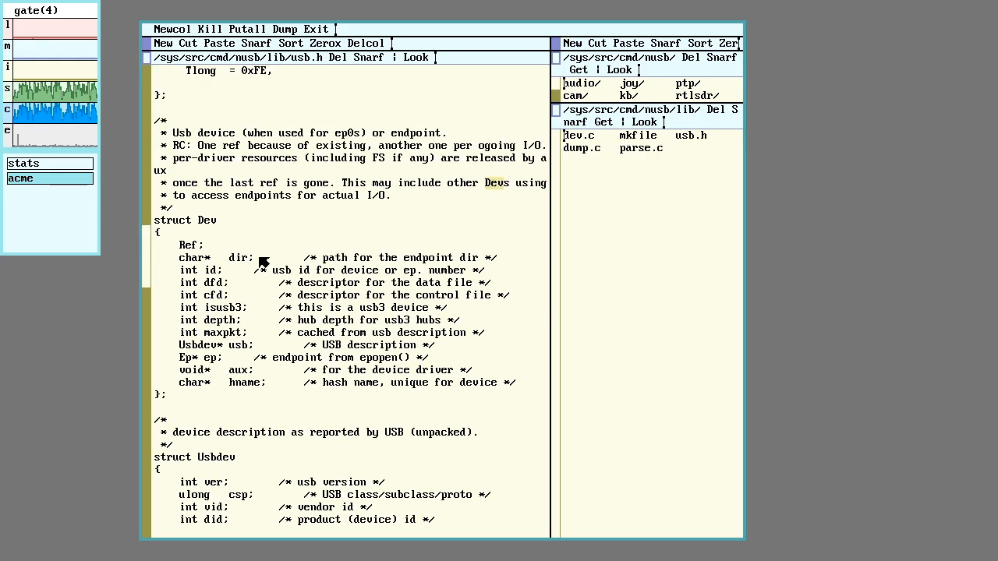
pyautogui.moveTo(219, 400)
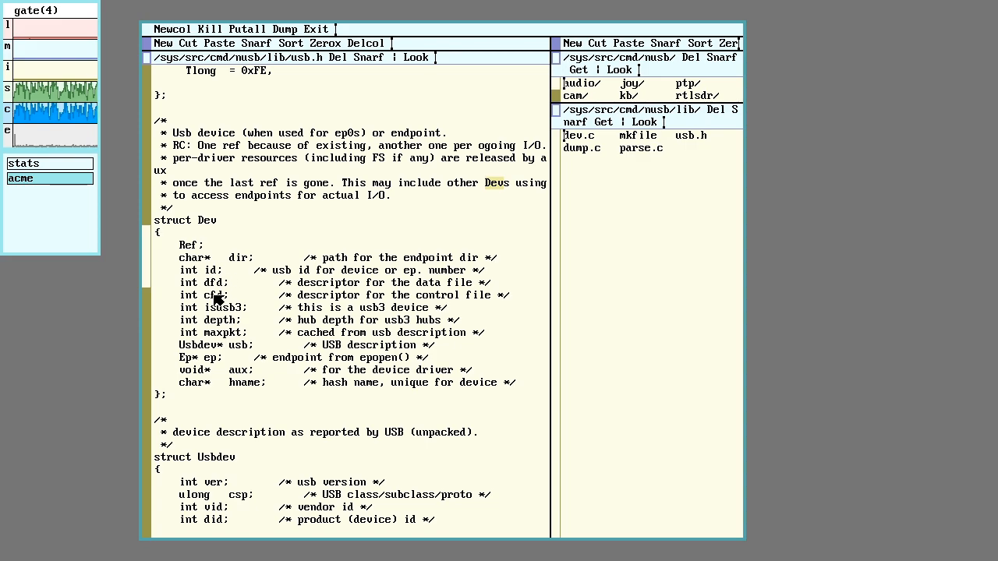
pyautogui.moveTo(273, 351)
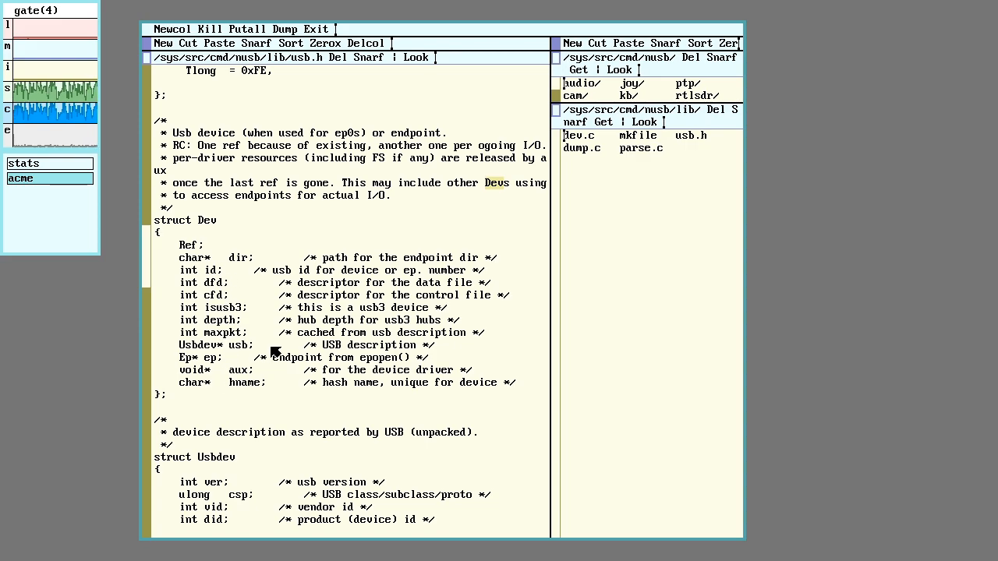
pyautogui.moveTo(262, 298)
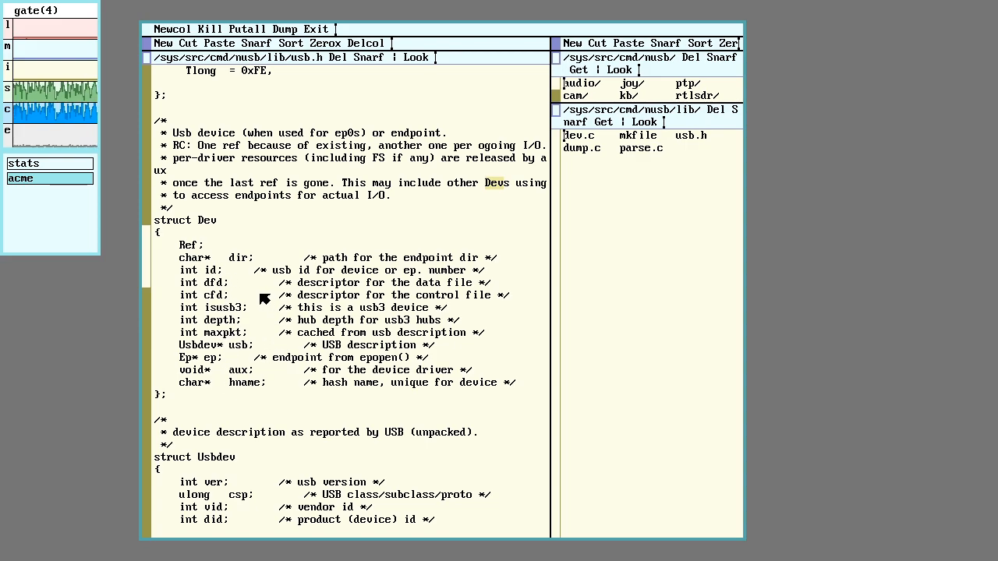
pyautogui.moveTo(271, 345)
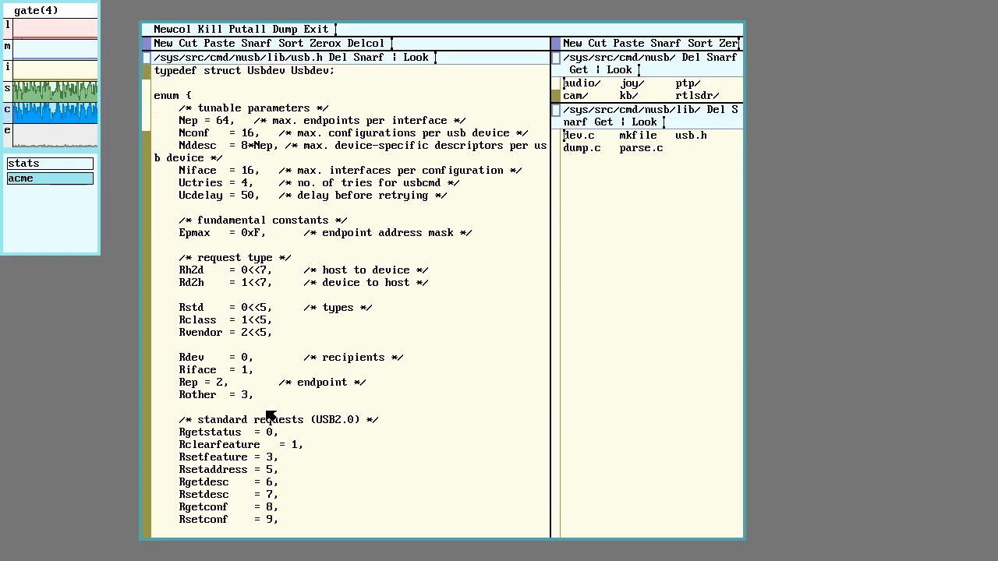
# Scroll usb.h through request-type, recipient and standard request constants to Rsynchframe.
pyautogui.scroll(-3)
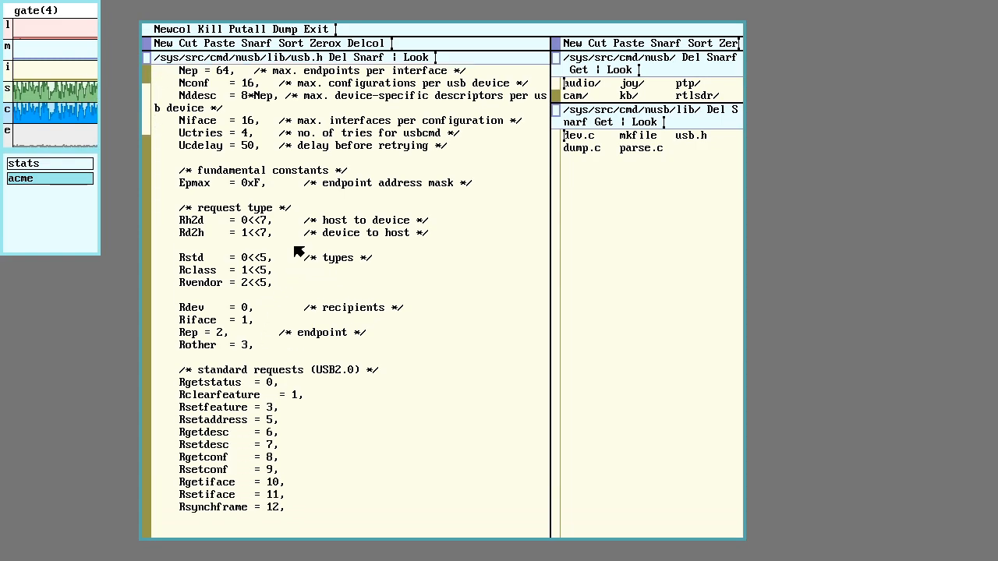
pyautogui.moveTo(279, 225)
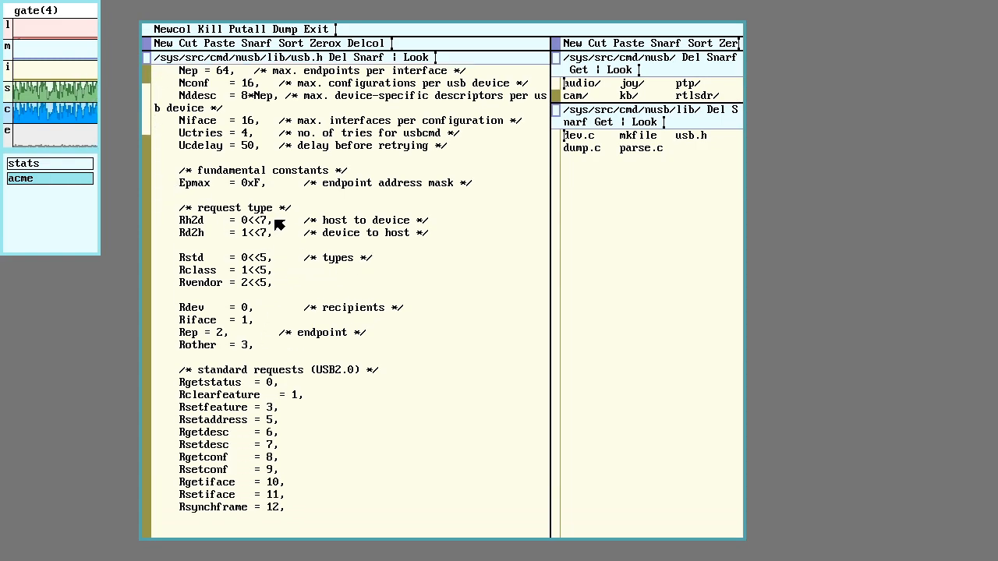
pyautogui.moveTo(282, 301)
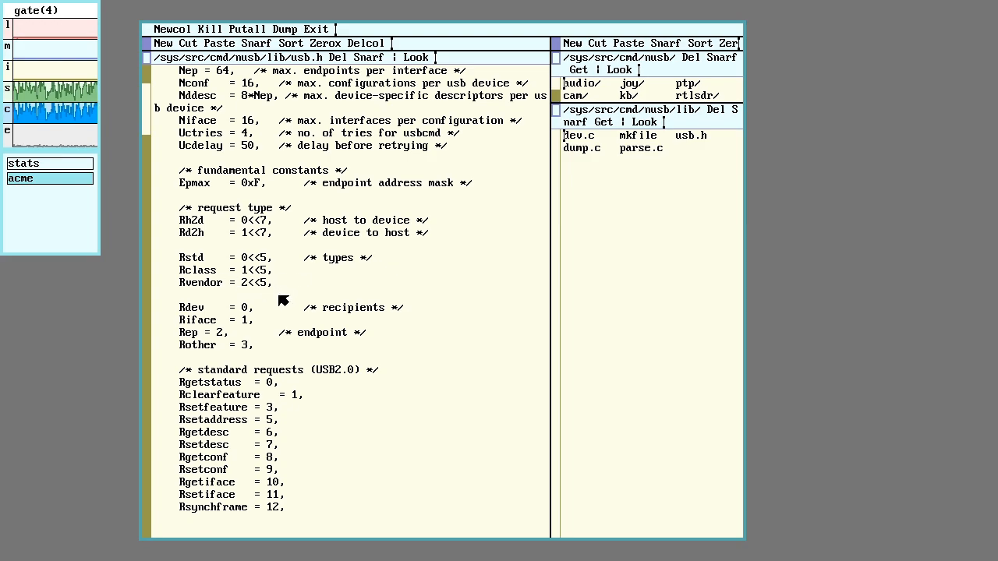
pyautogui.moveTo(193, 227)
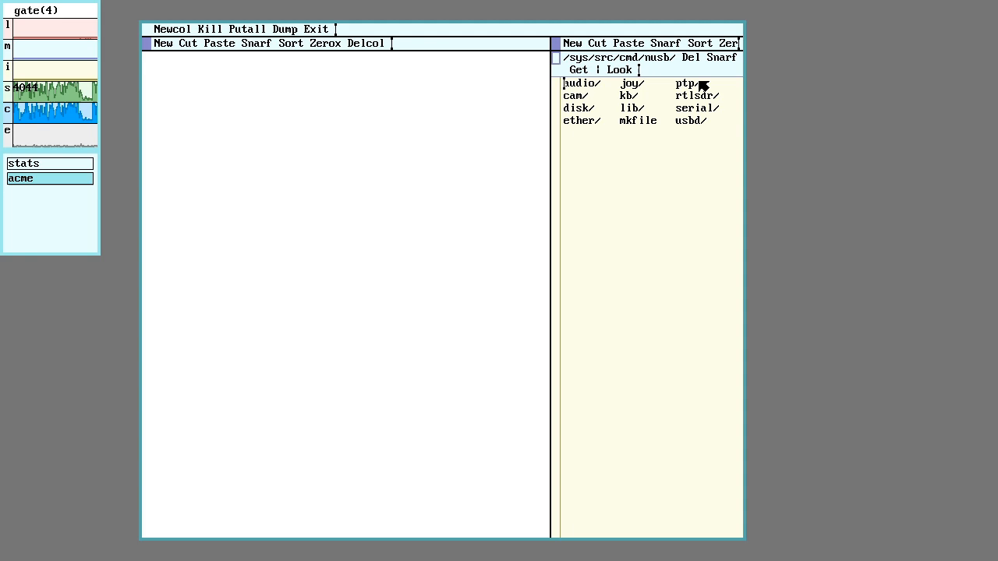
# Open ether/lan78xx.c, search for usbcmd calls, and trace the val parameter's use.
pyautogui.click(582, 120)
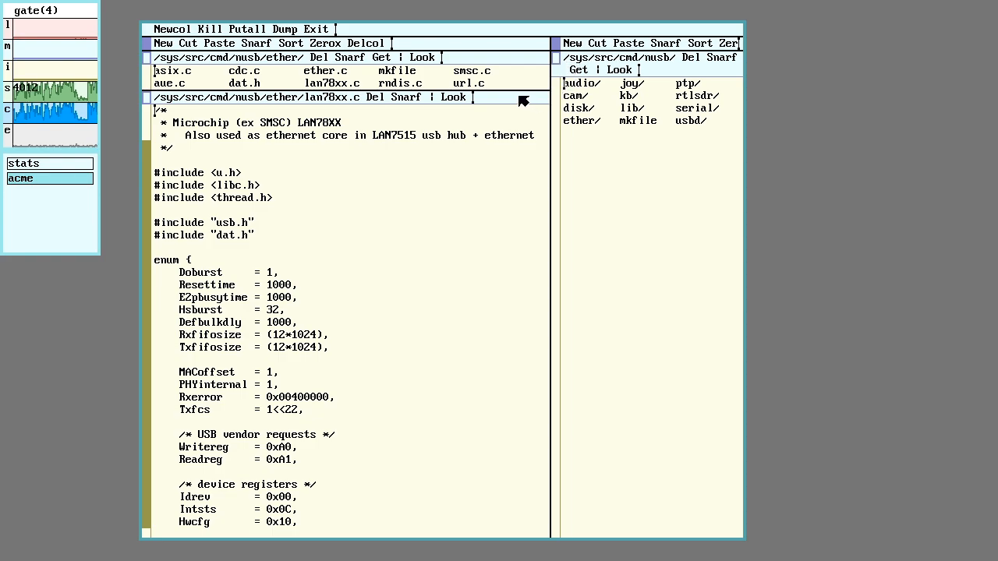
pyautogui.write('usbcm')
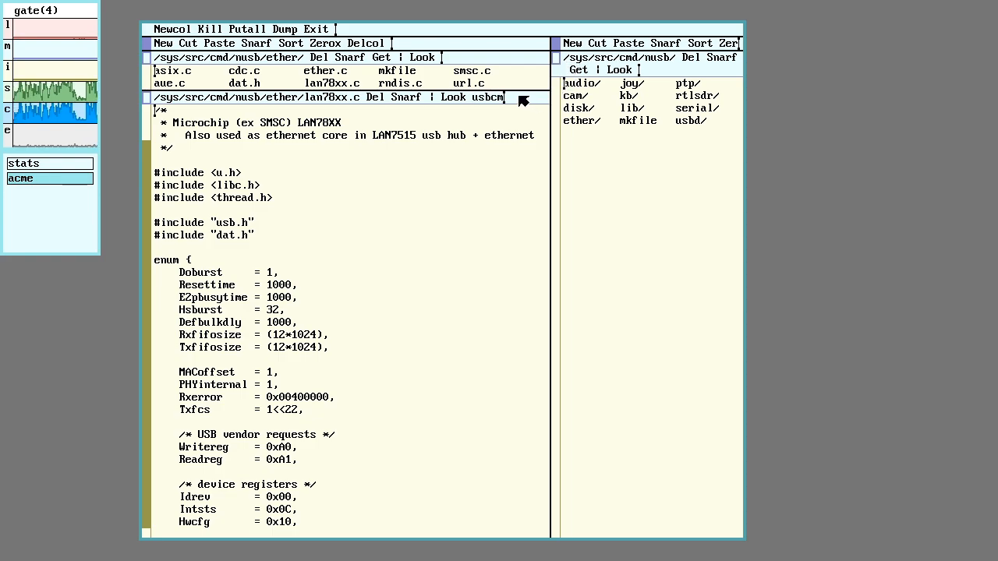
pyautogui.doubleClick(483, 97)
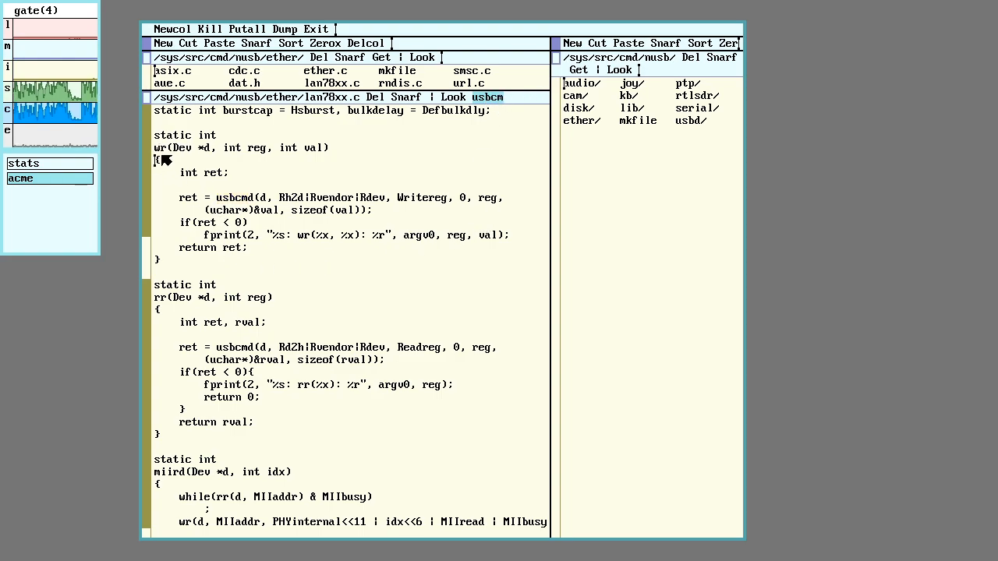
pyautogui.moveTo(160, 302)
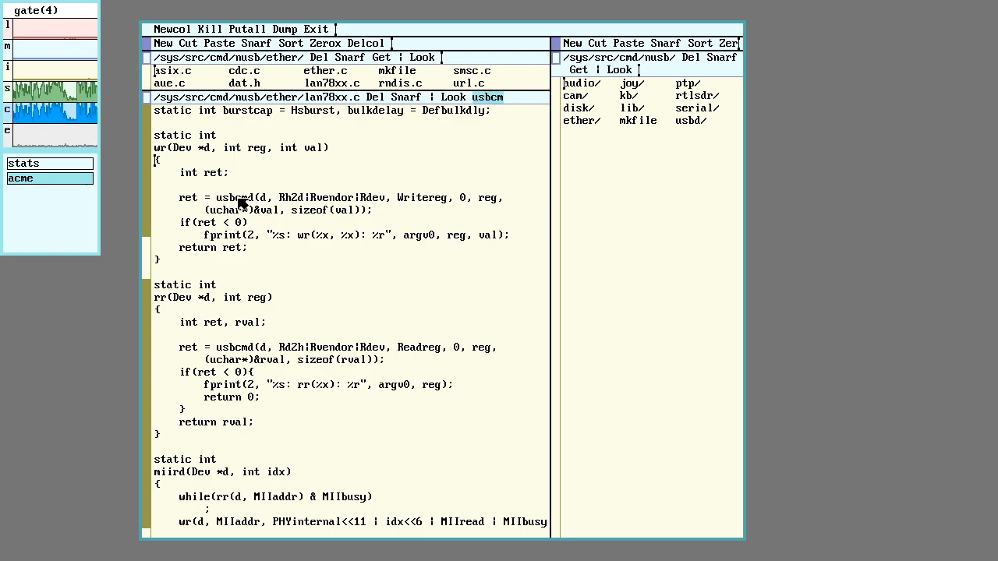
pyautogui.moveTo(357, 357)
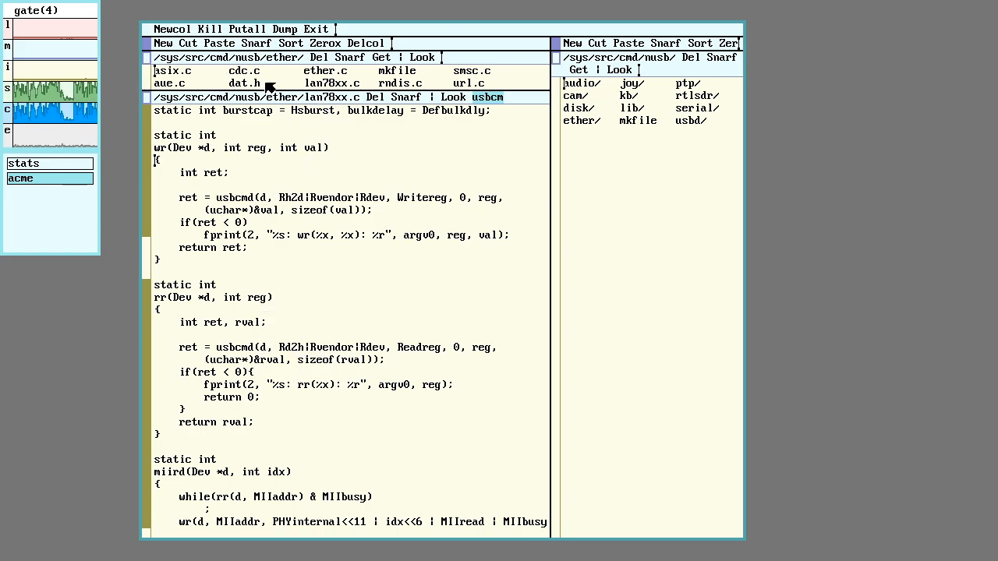
pyautogui.moveTo(300, 366)
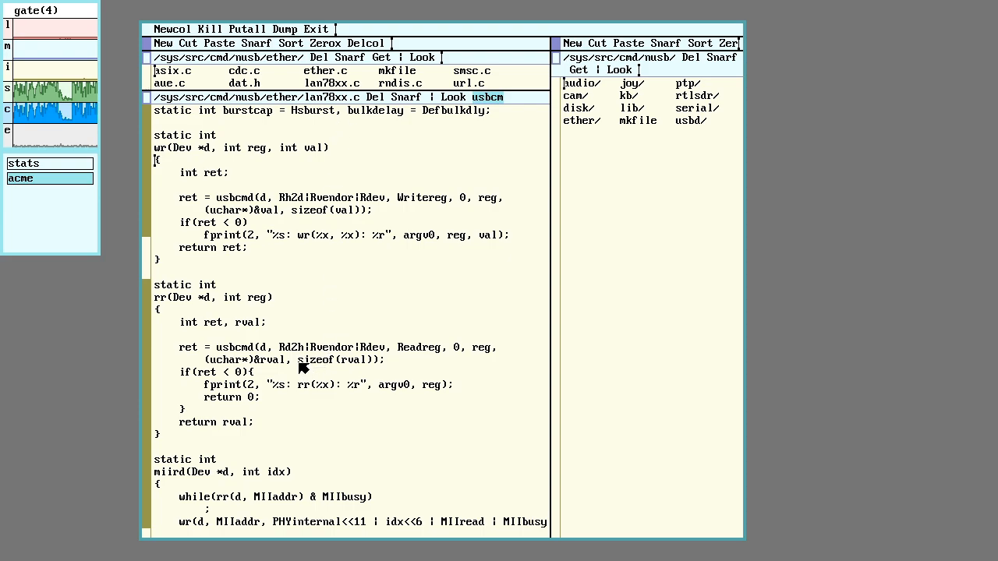
pyautogui.moveTo(400, 353)
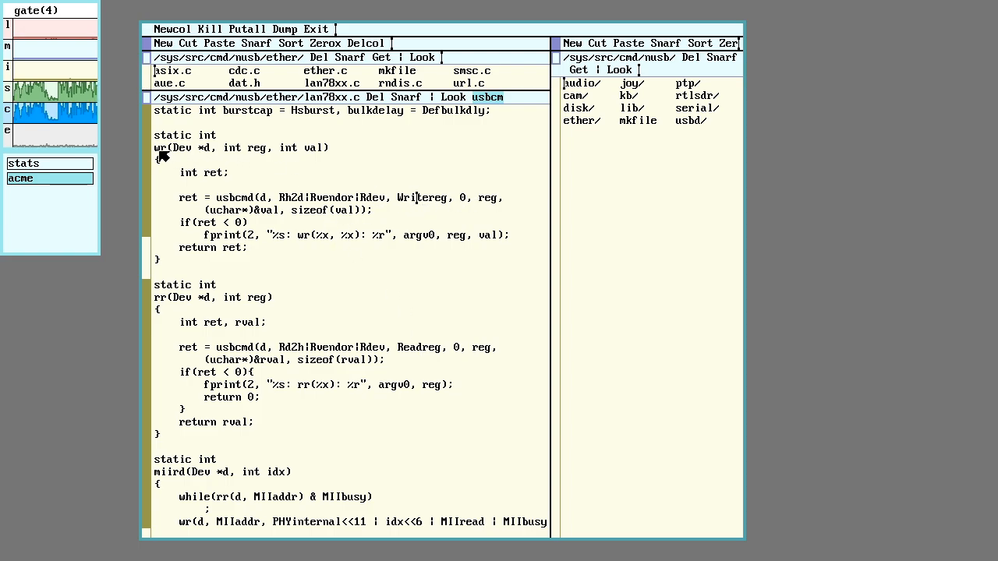
pyautogui.moveTo(312, 155)
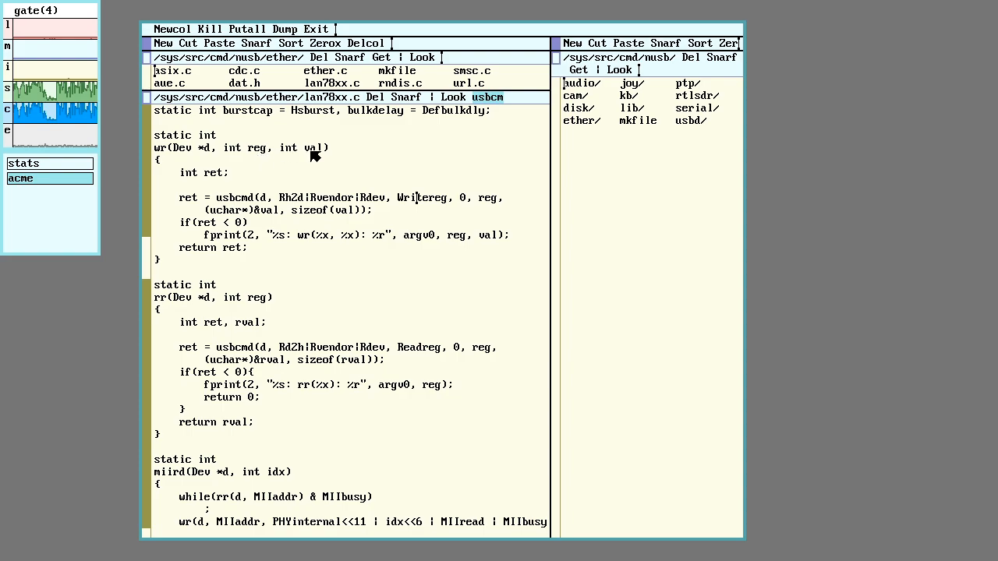
pyautogui.doubleClick(258, 148)
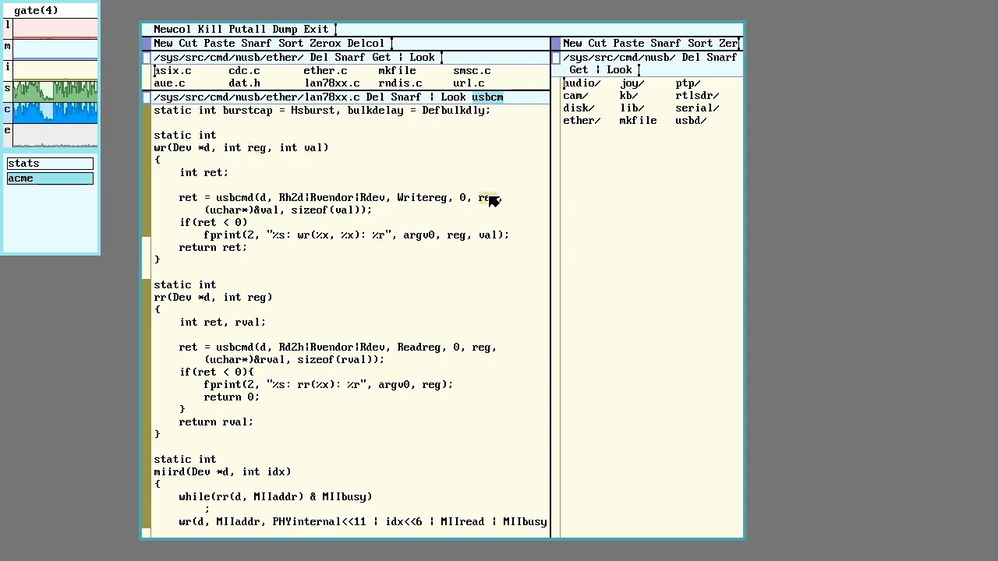
pyautogui.doubleClick(487, 197)
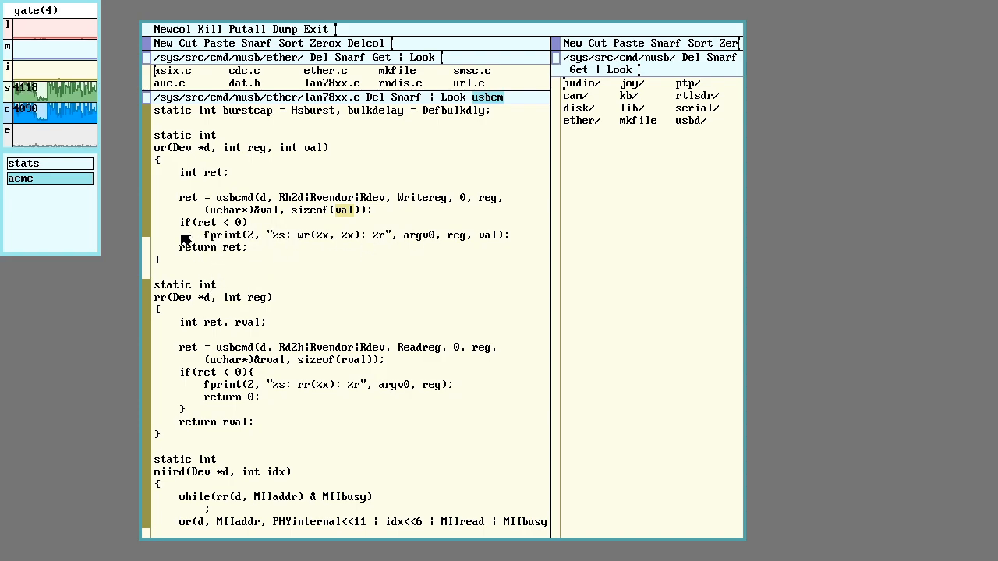
pyautogui.moveTo(240, 305)
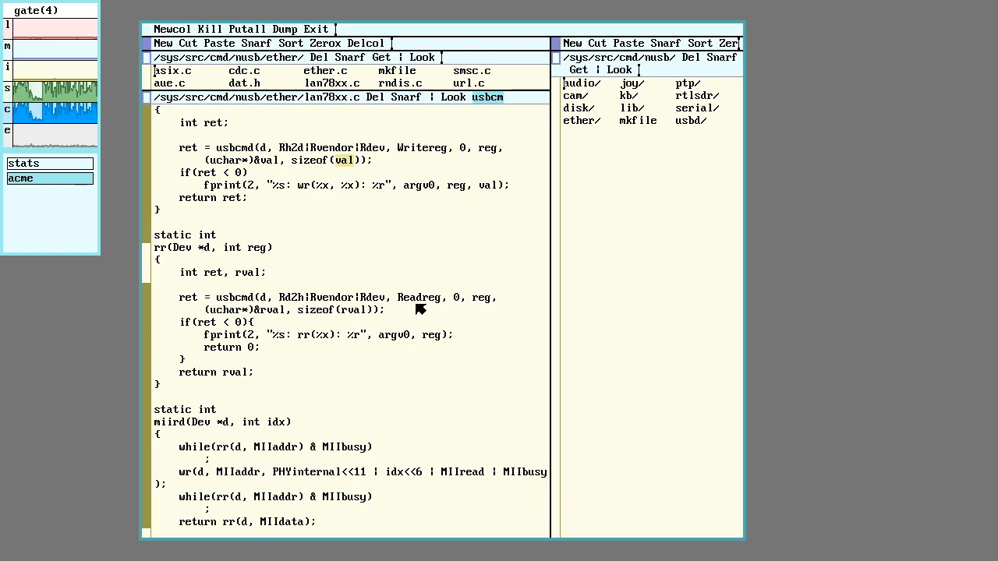
pyautogui.moveTo(257, 374)
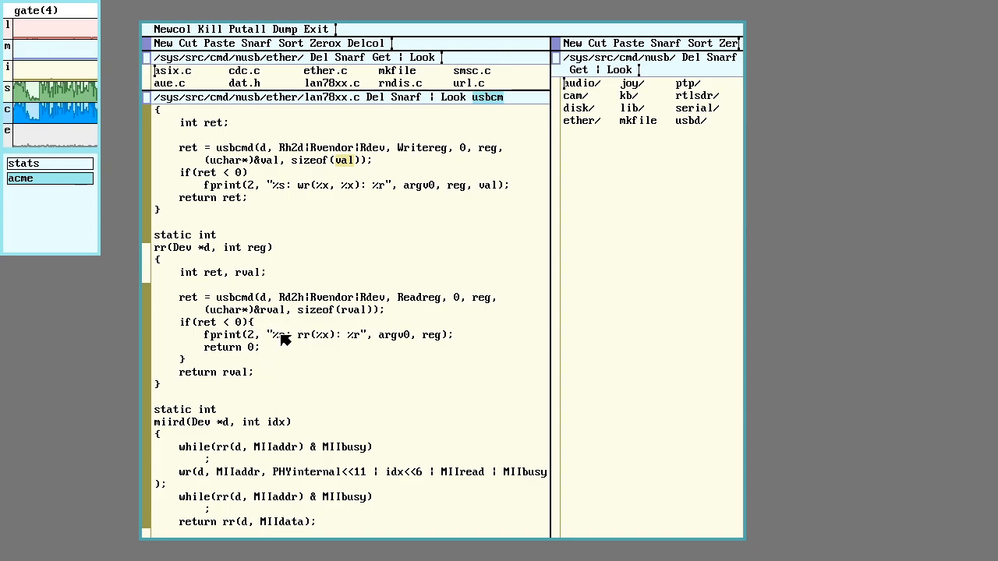
# Scroll through lan78xx.c's initialisation code while ether.c opens below it.
pyautogui.scroll(-3)
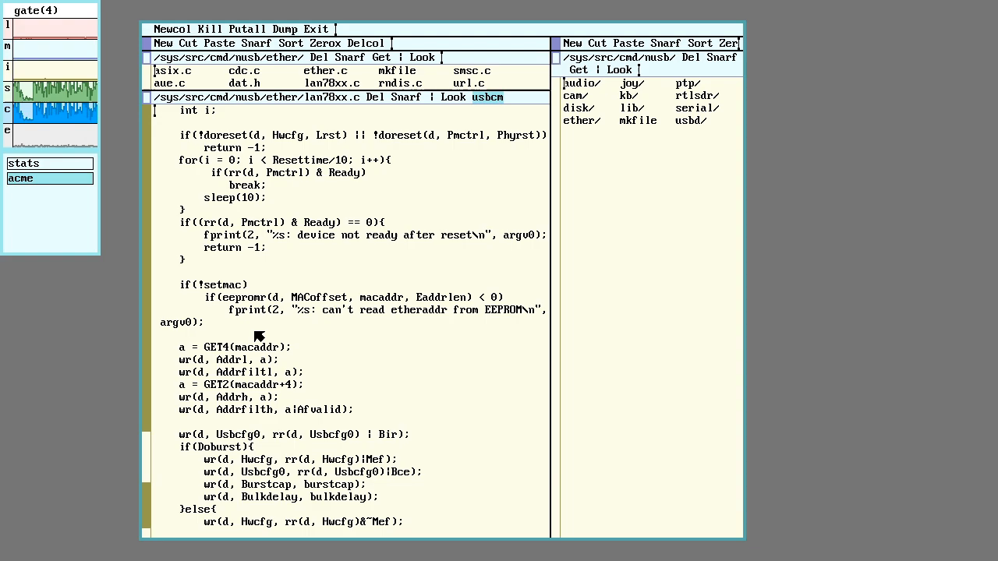
pyautogui.scroll(-3)
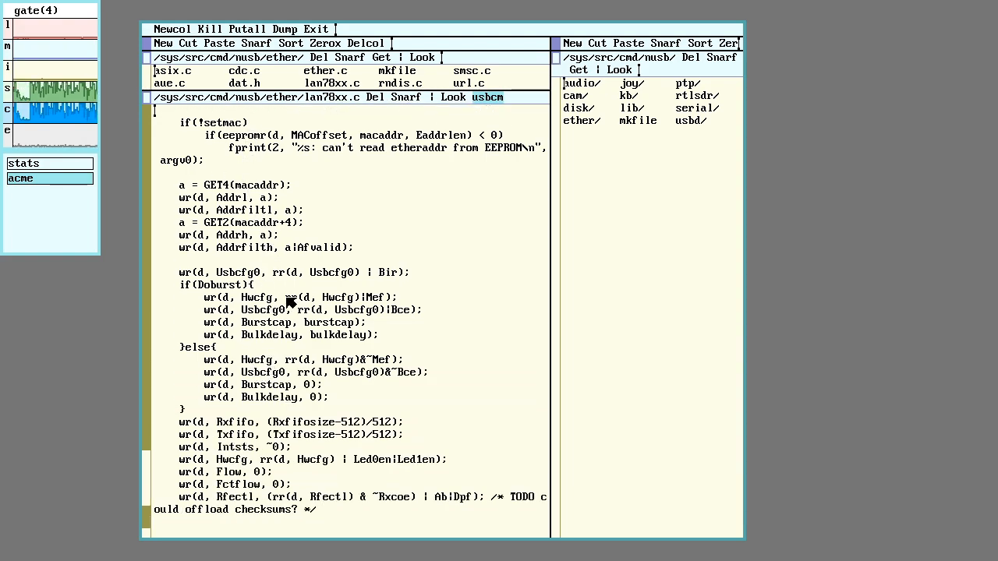
pyautogui.moveTo(217, 327)
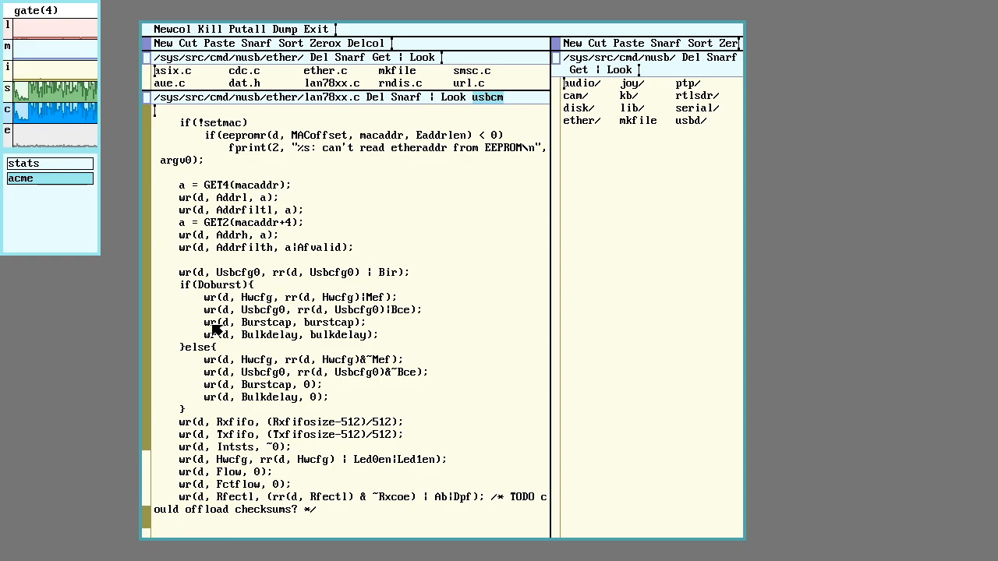
pyautogui.scroll(-3)
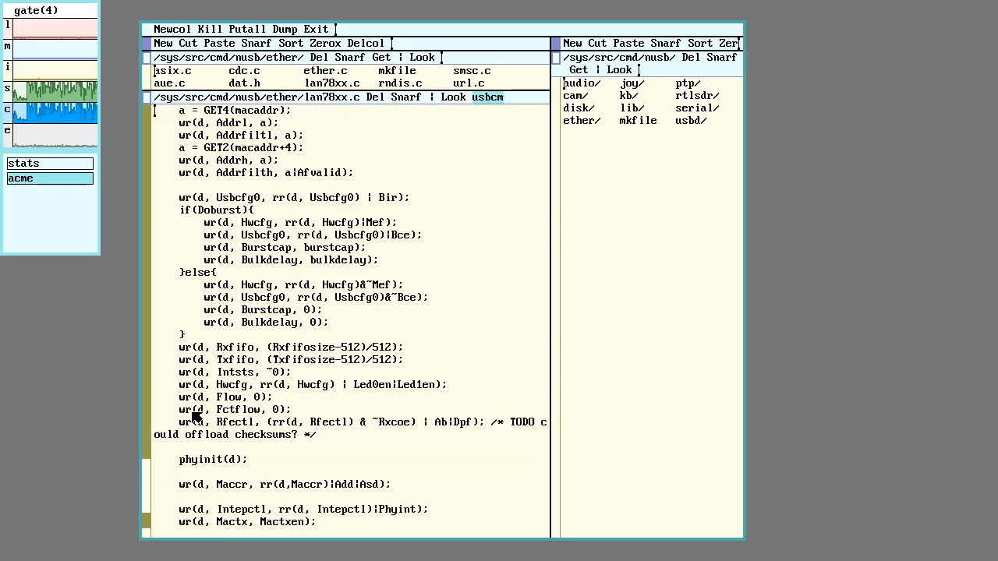
pyautogui.scroll(-3)
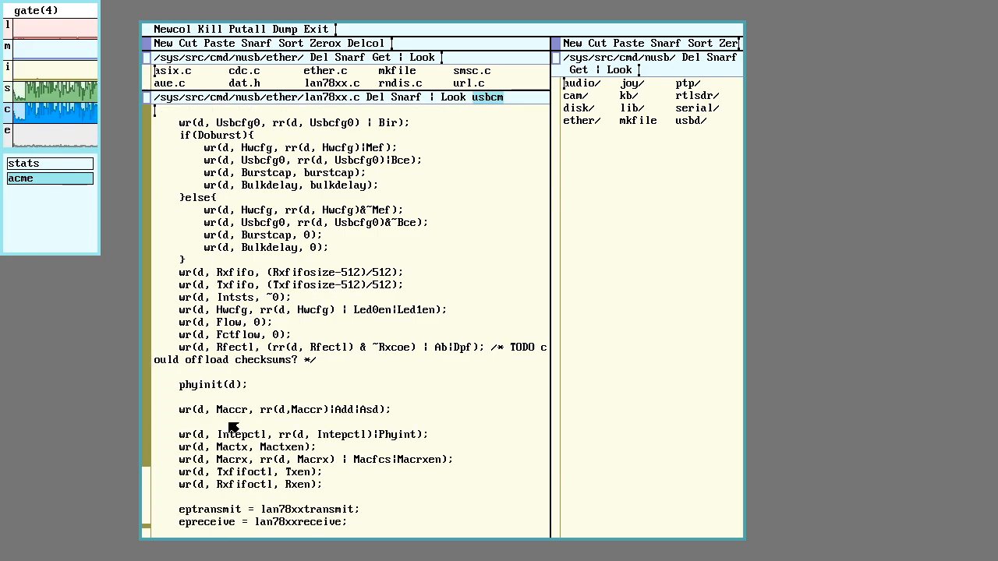
pyautogui.scroll(-3)
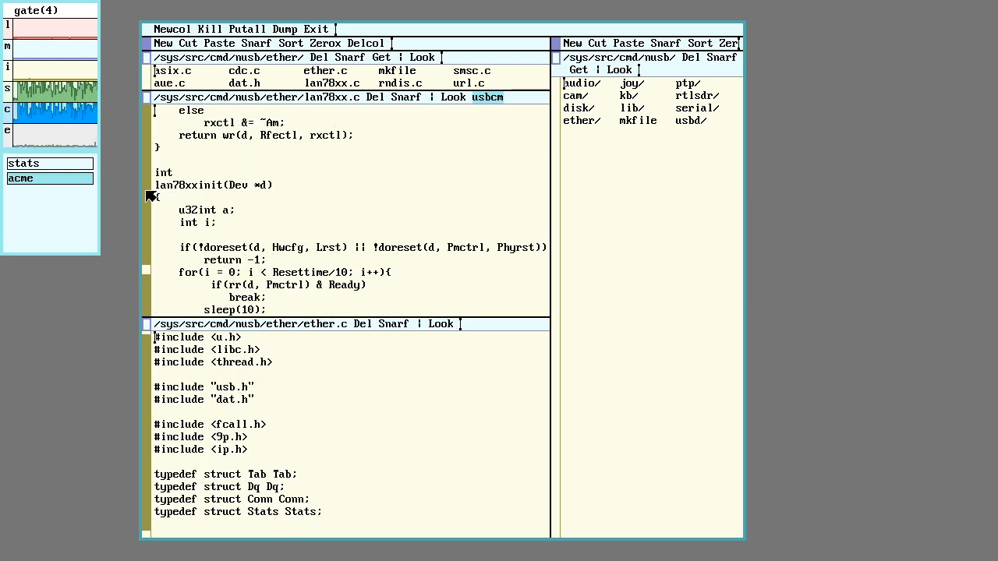
# Select lan78xxinit and search ether.c for it, scrolling down toward fswrite.
pyautogui.doubleClick(187, 185)
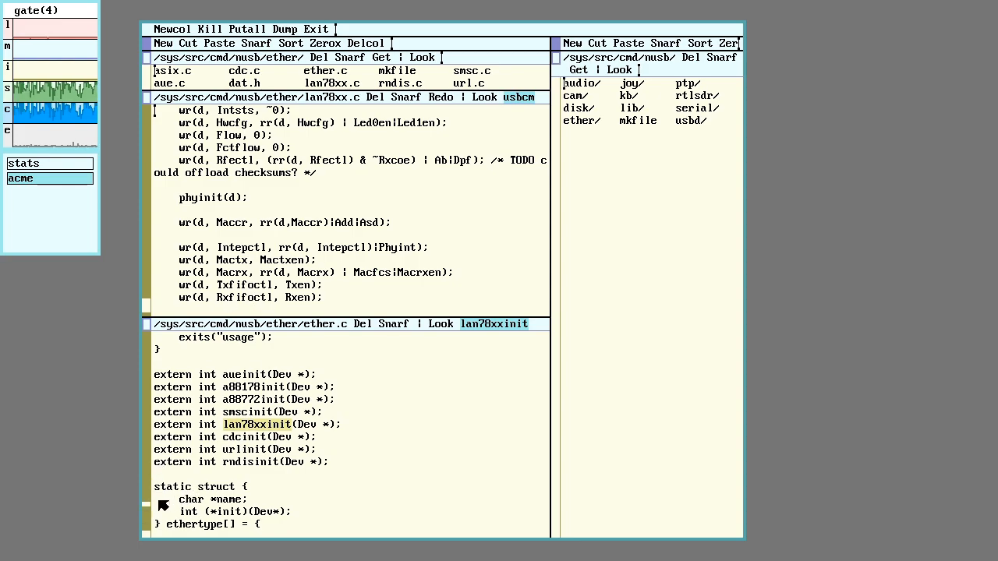
pyautogui.scroll(-3)
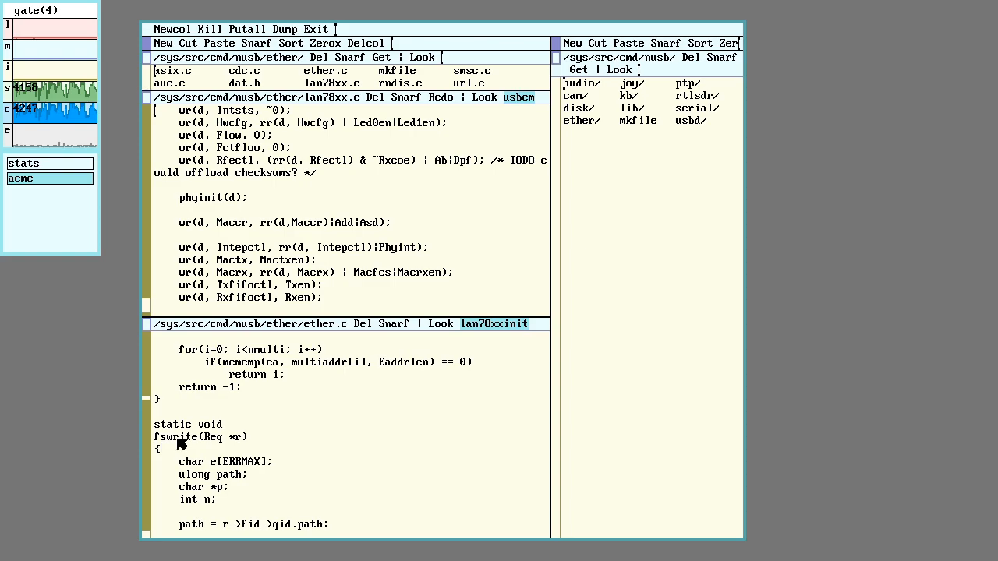
pyautogui.moveTo(322, 333)
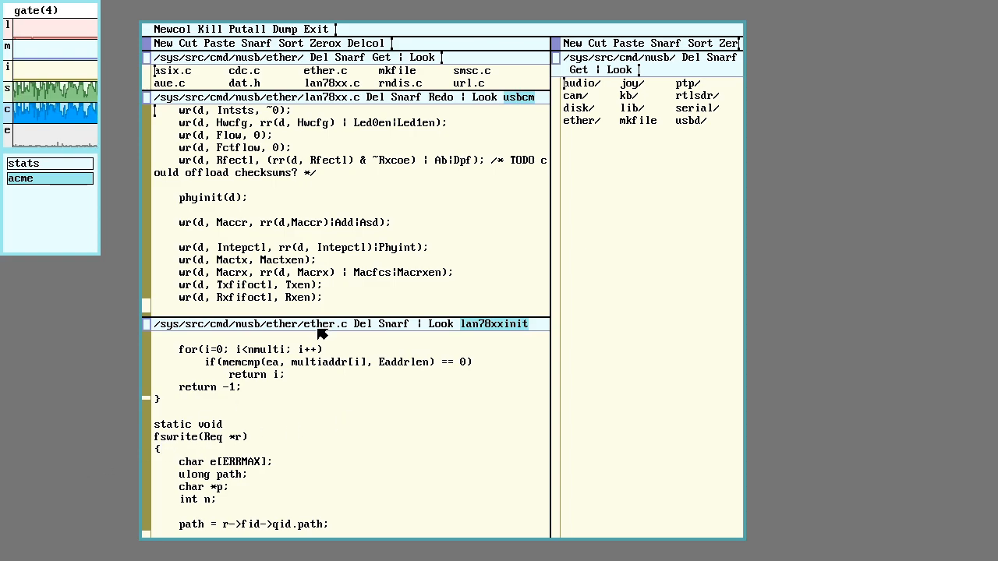